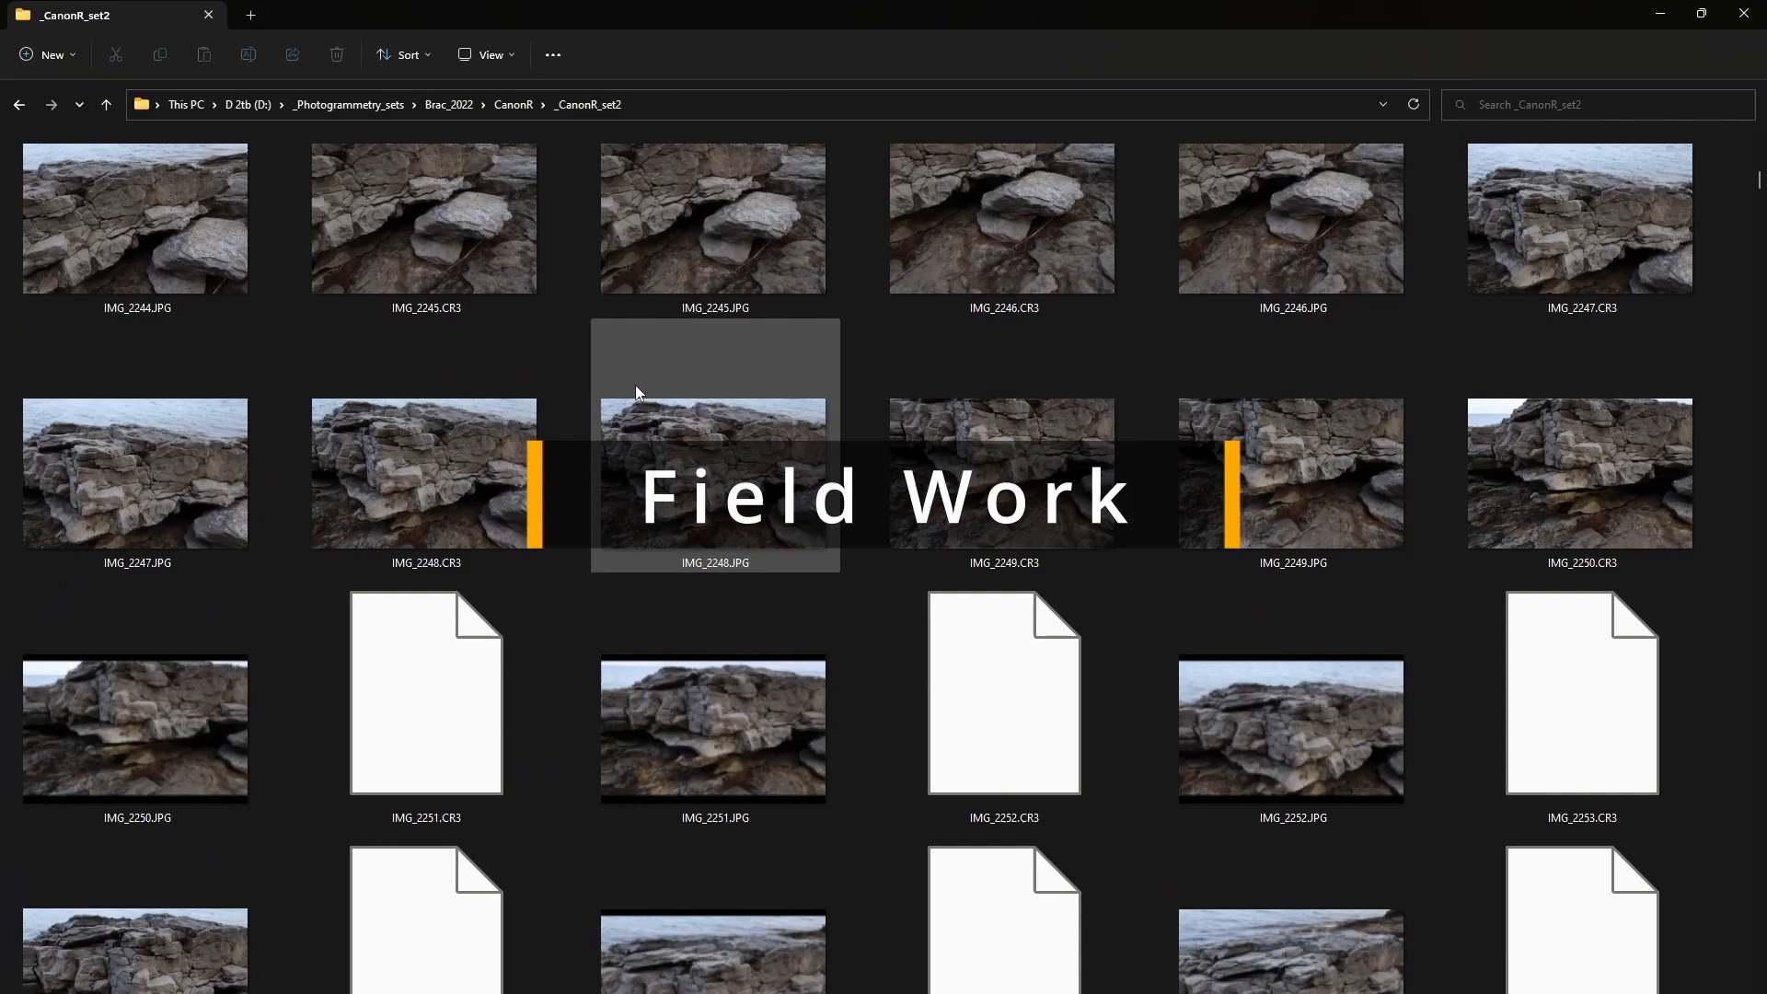
- Unwrap the retopologized rock subtool with UV Master using its polygroups as islands
scroll(down, 3)
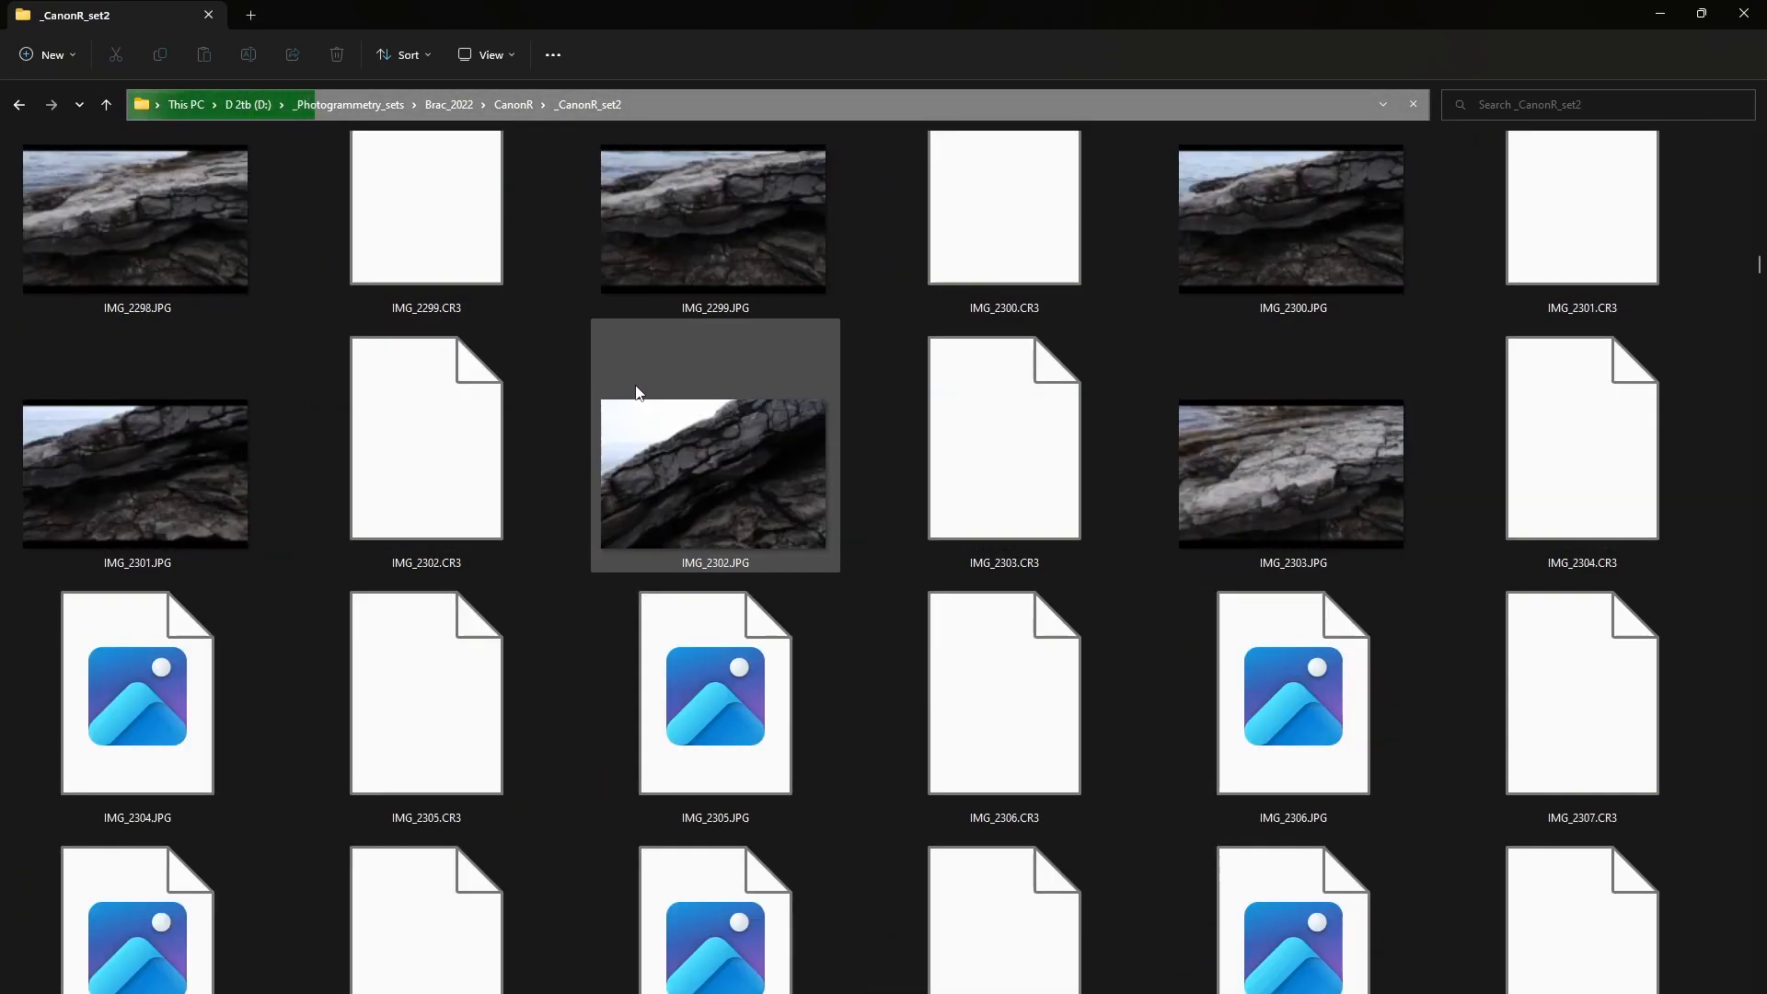
scroll(down, 3)
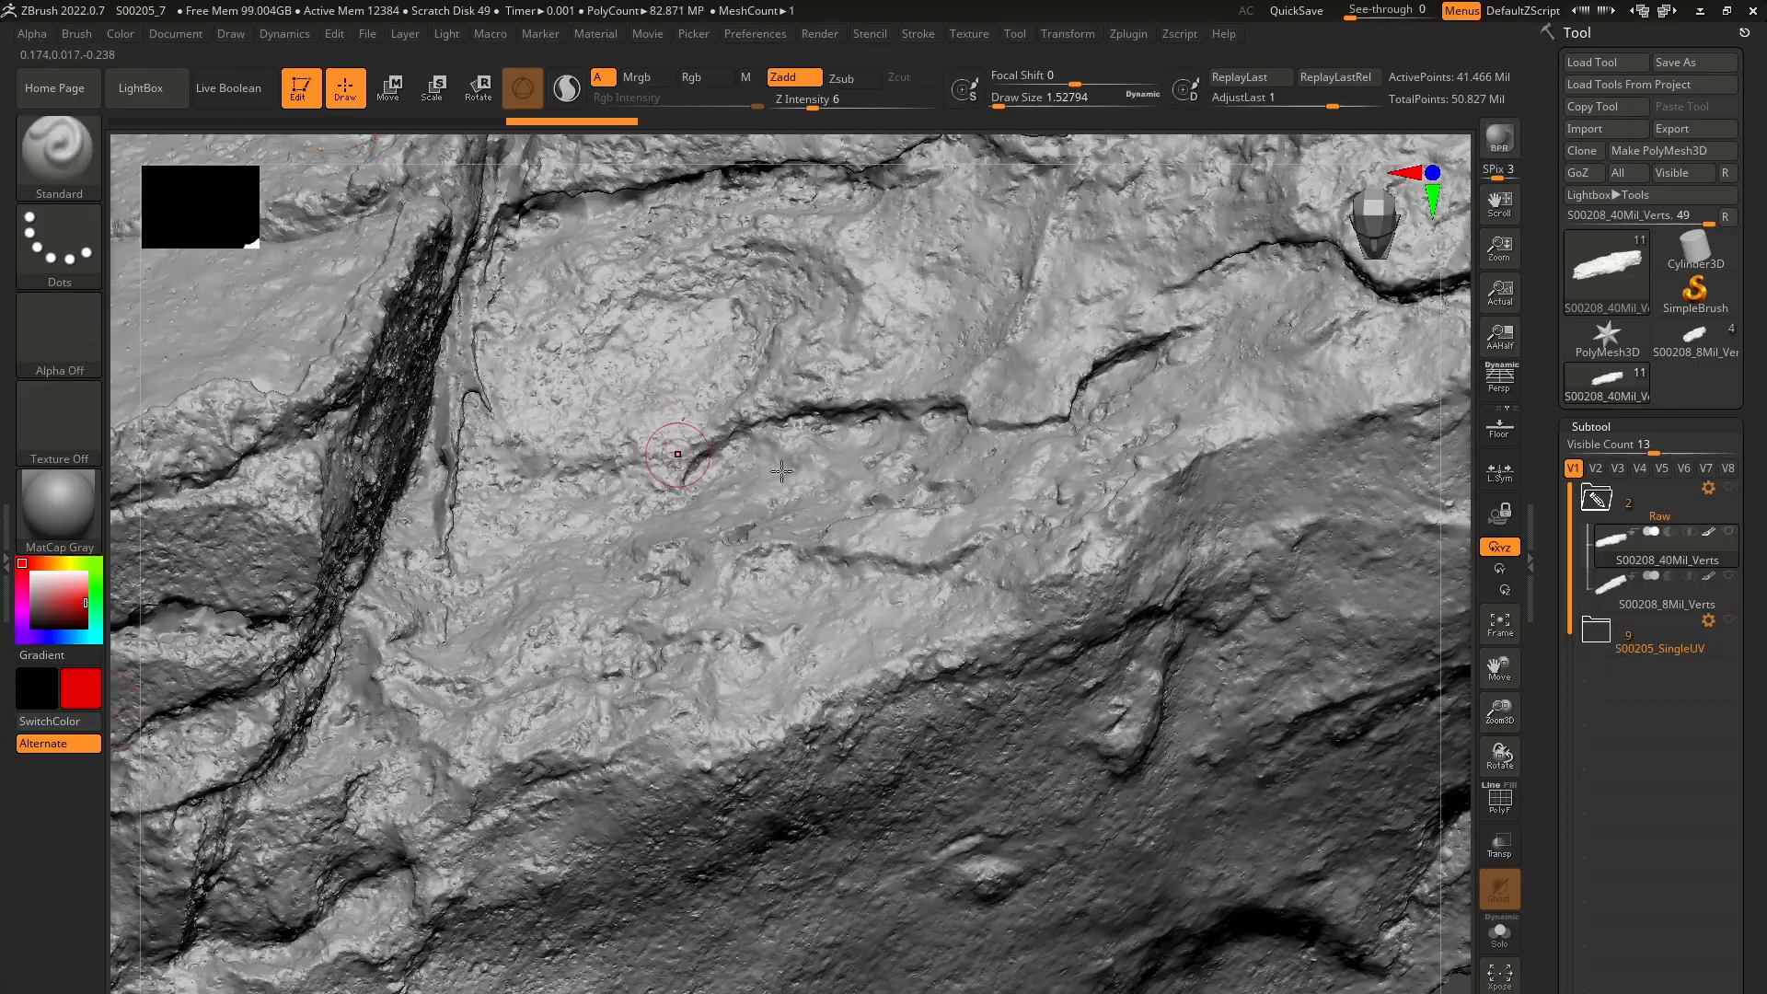
click(707, 77)
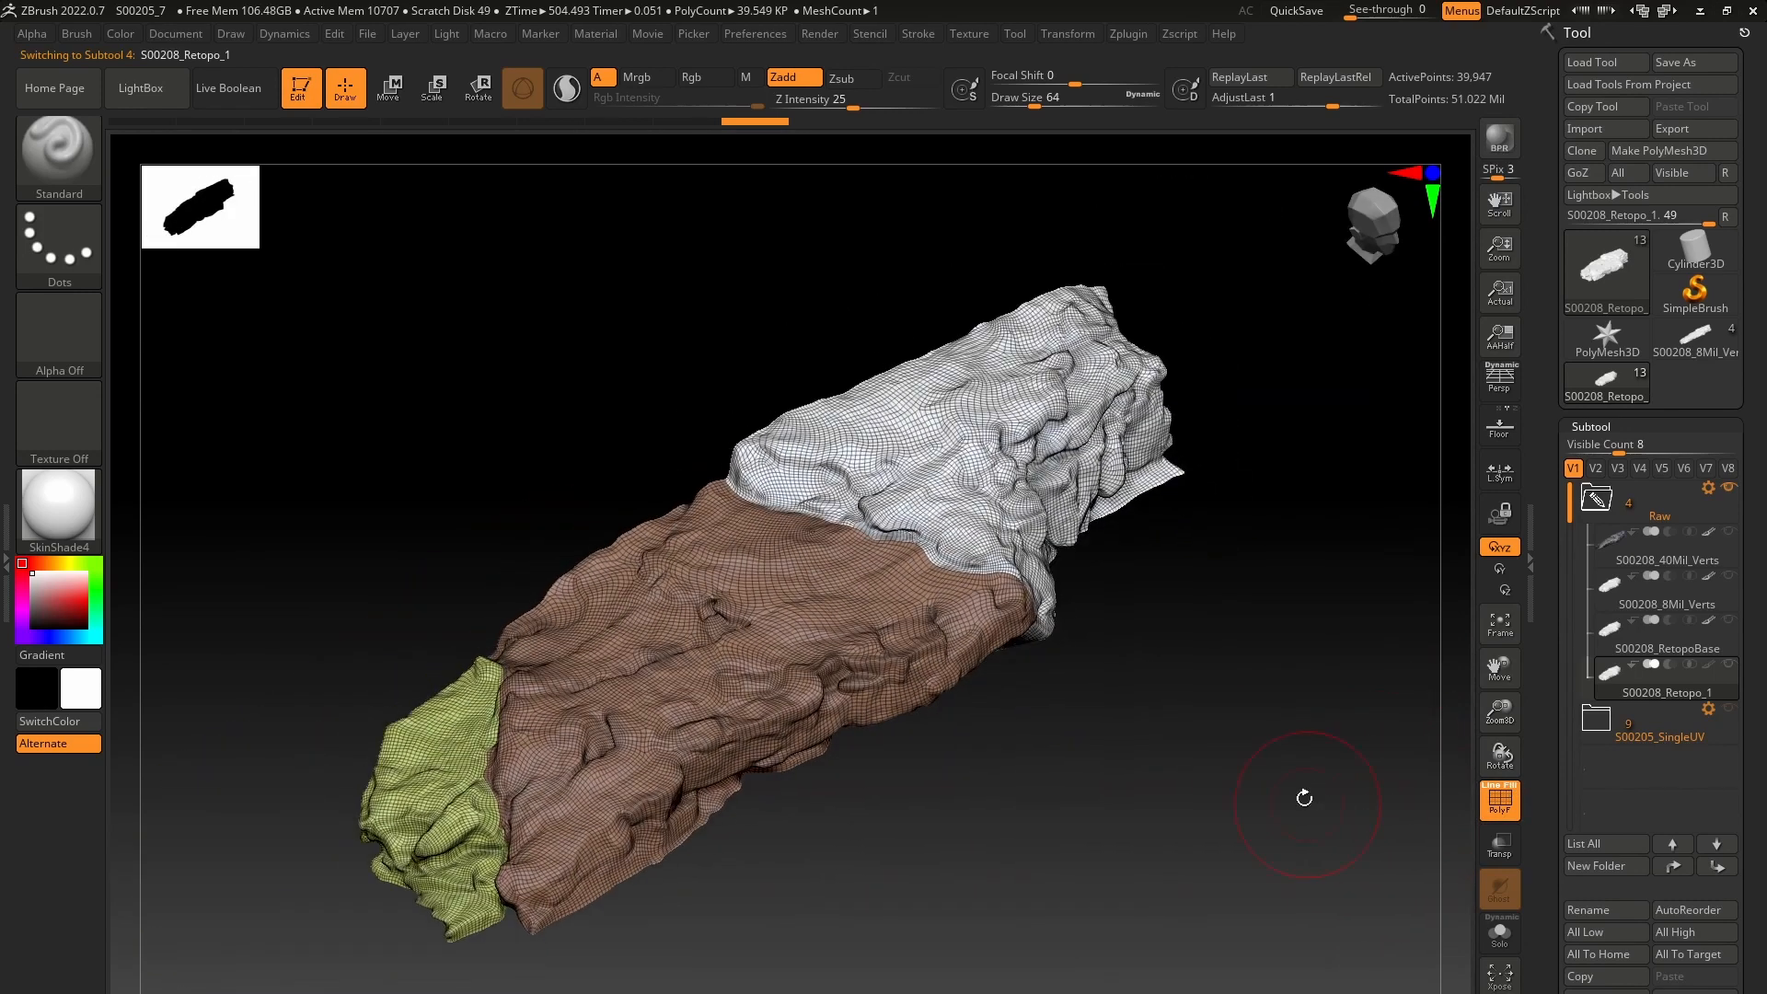
click(1129, 33)
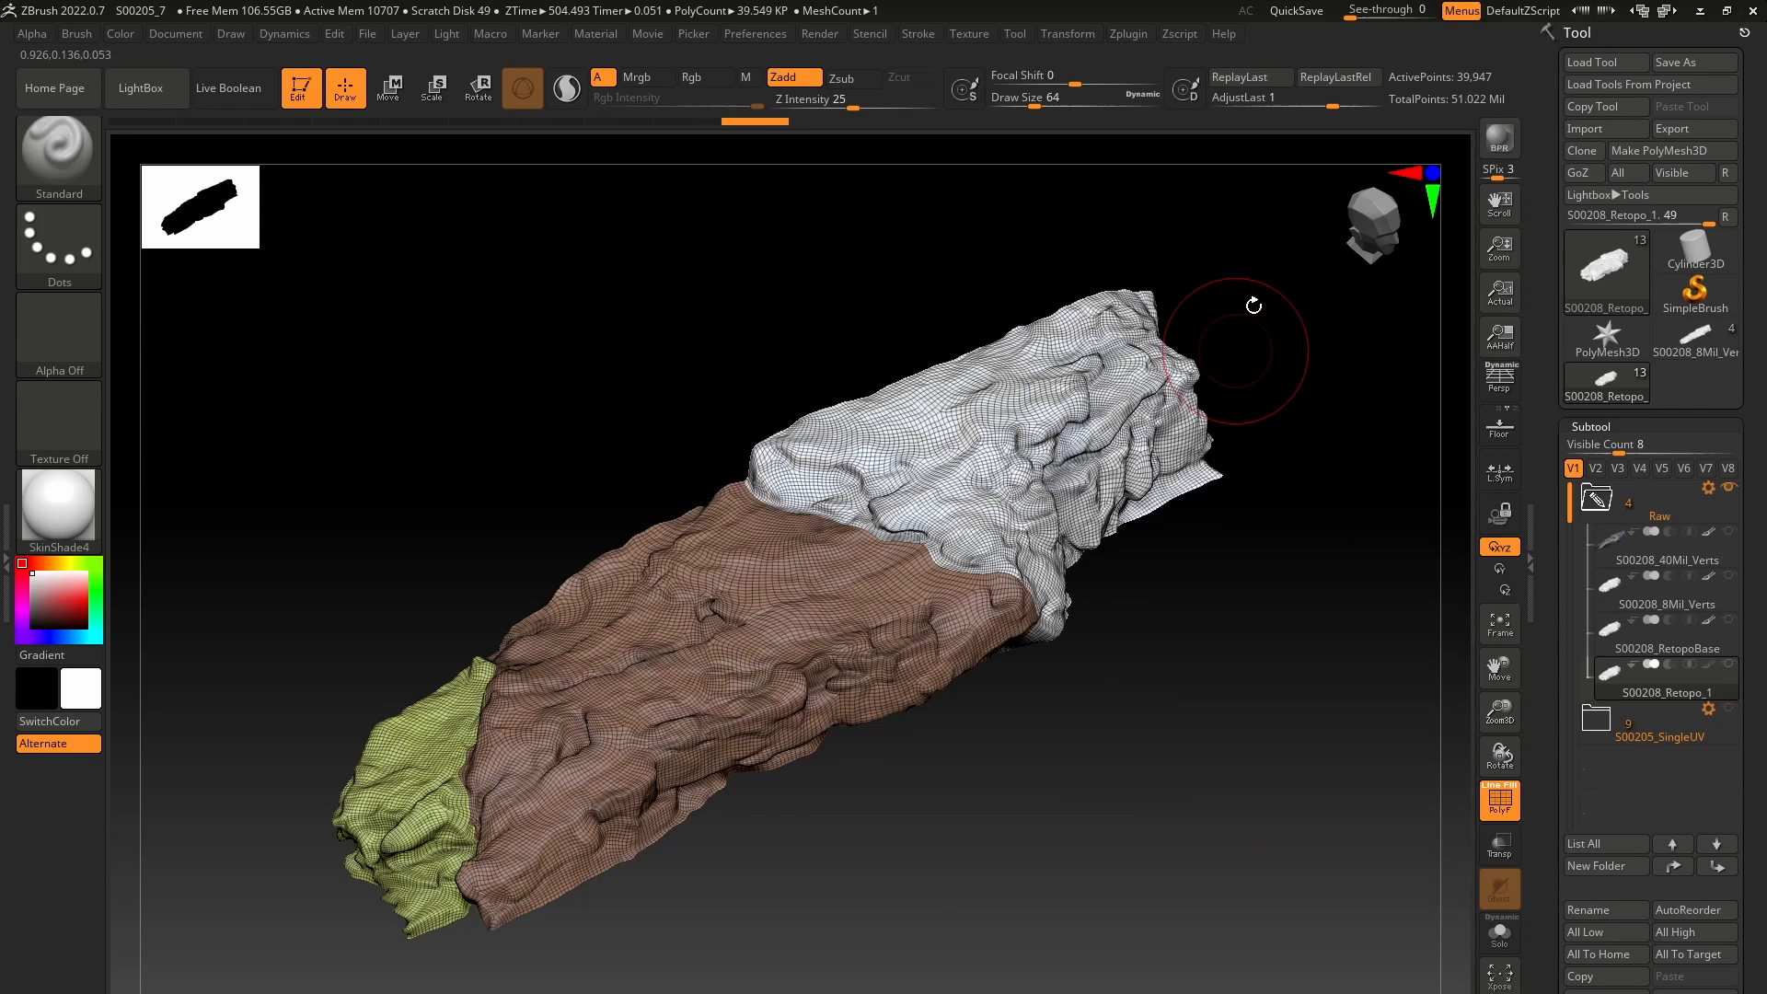
click(1127, 33)
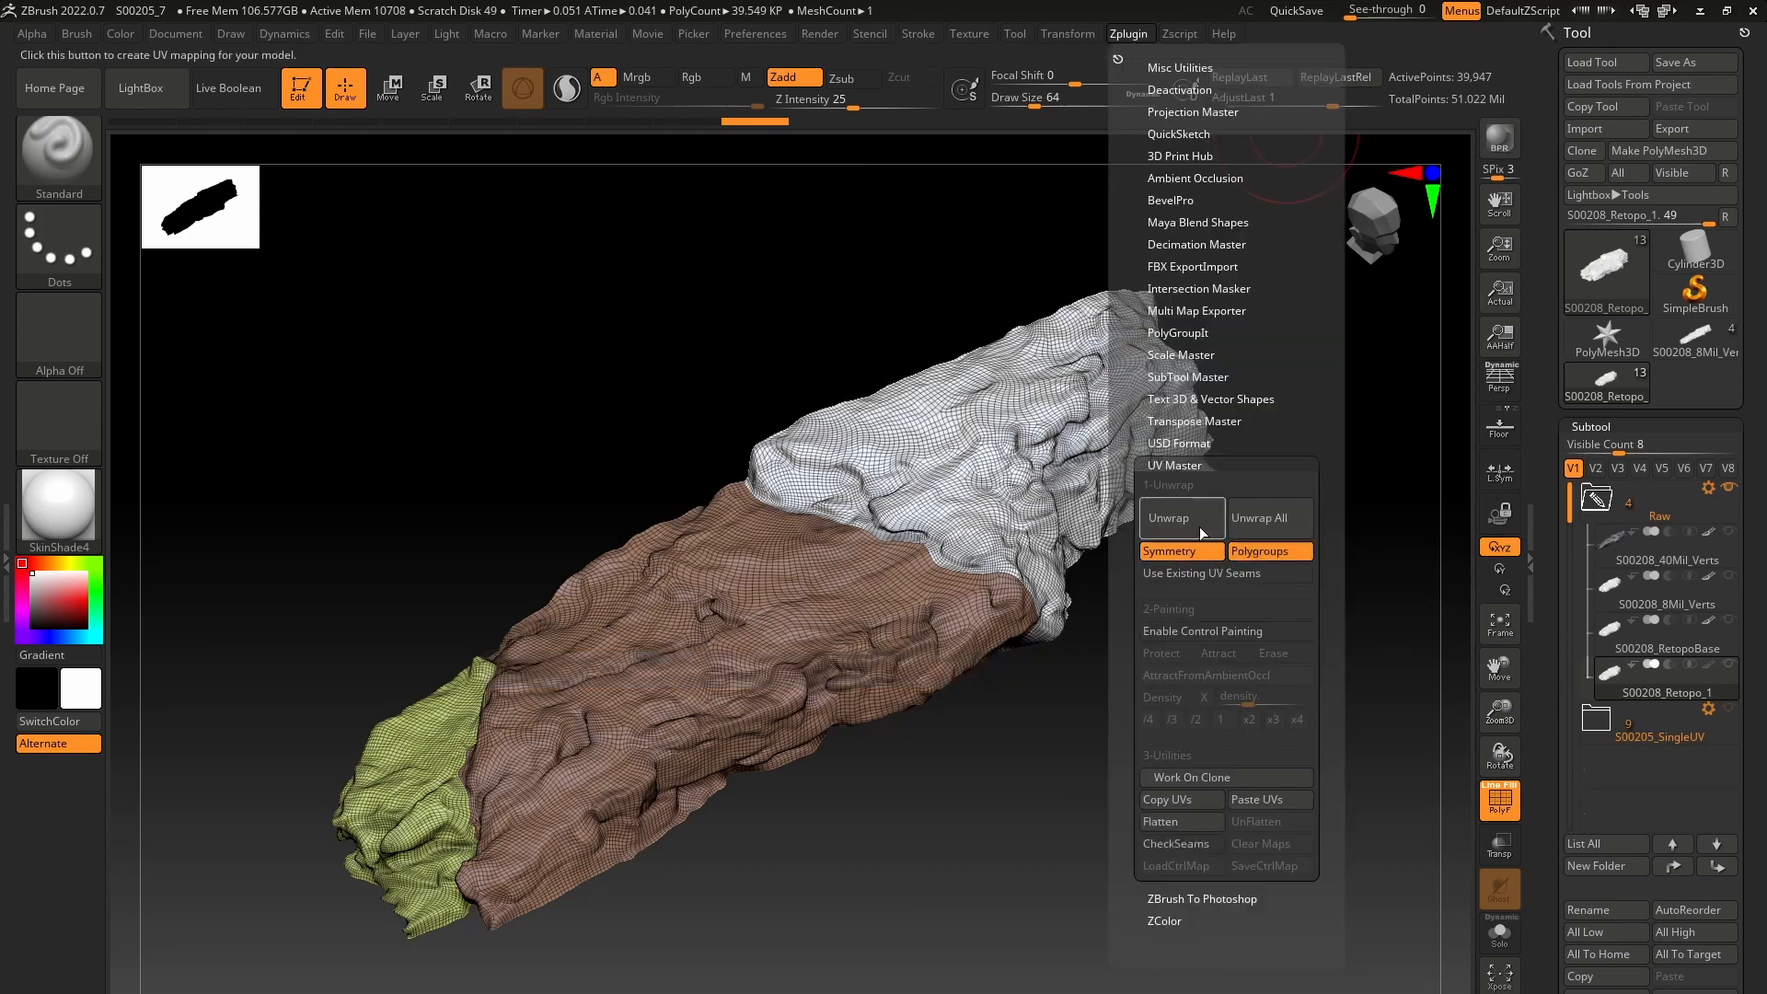
click(1182, 518)
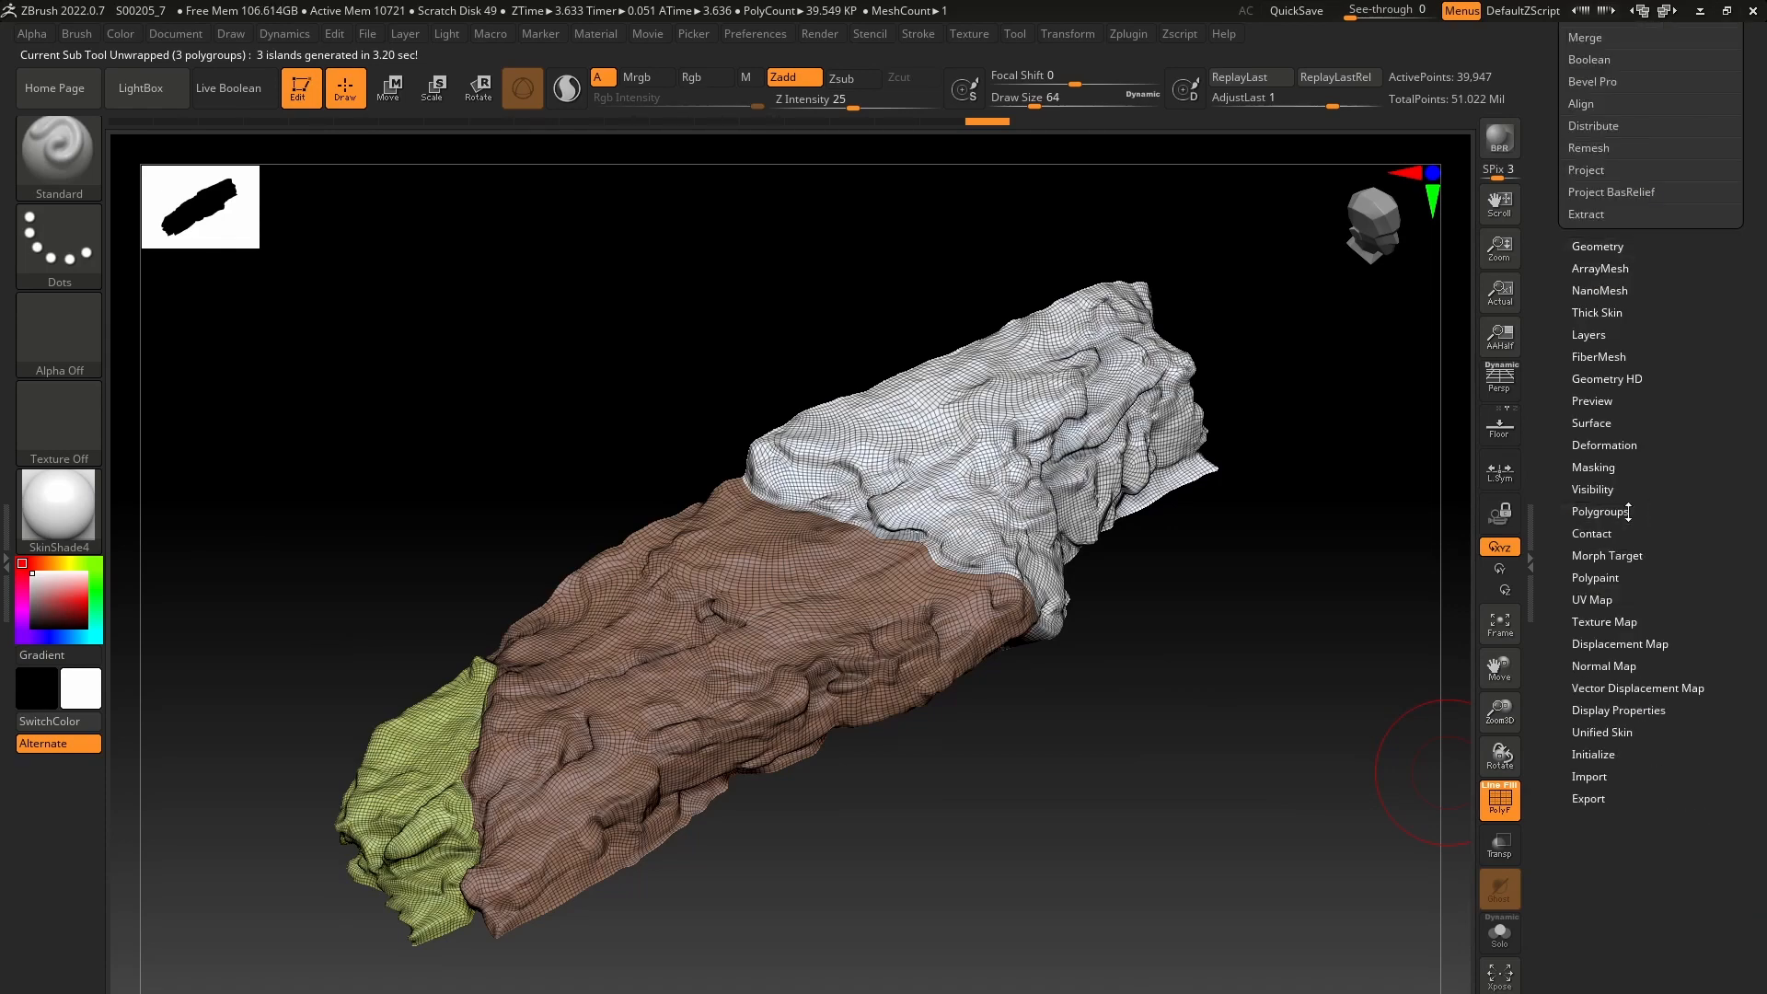
- Morph the mesh into its UV layout via Tool > UV Map to check the three islands
click(1593, 600)
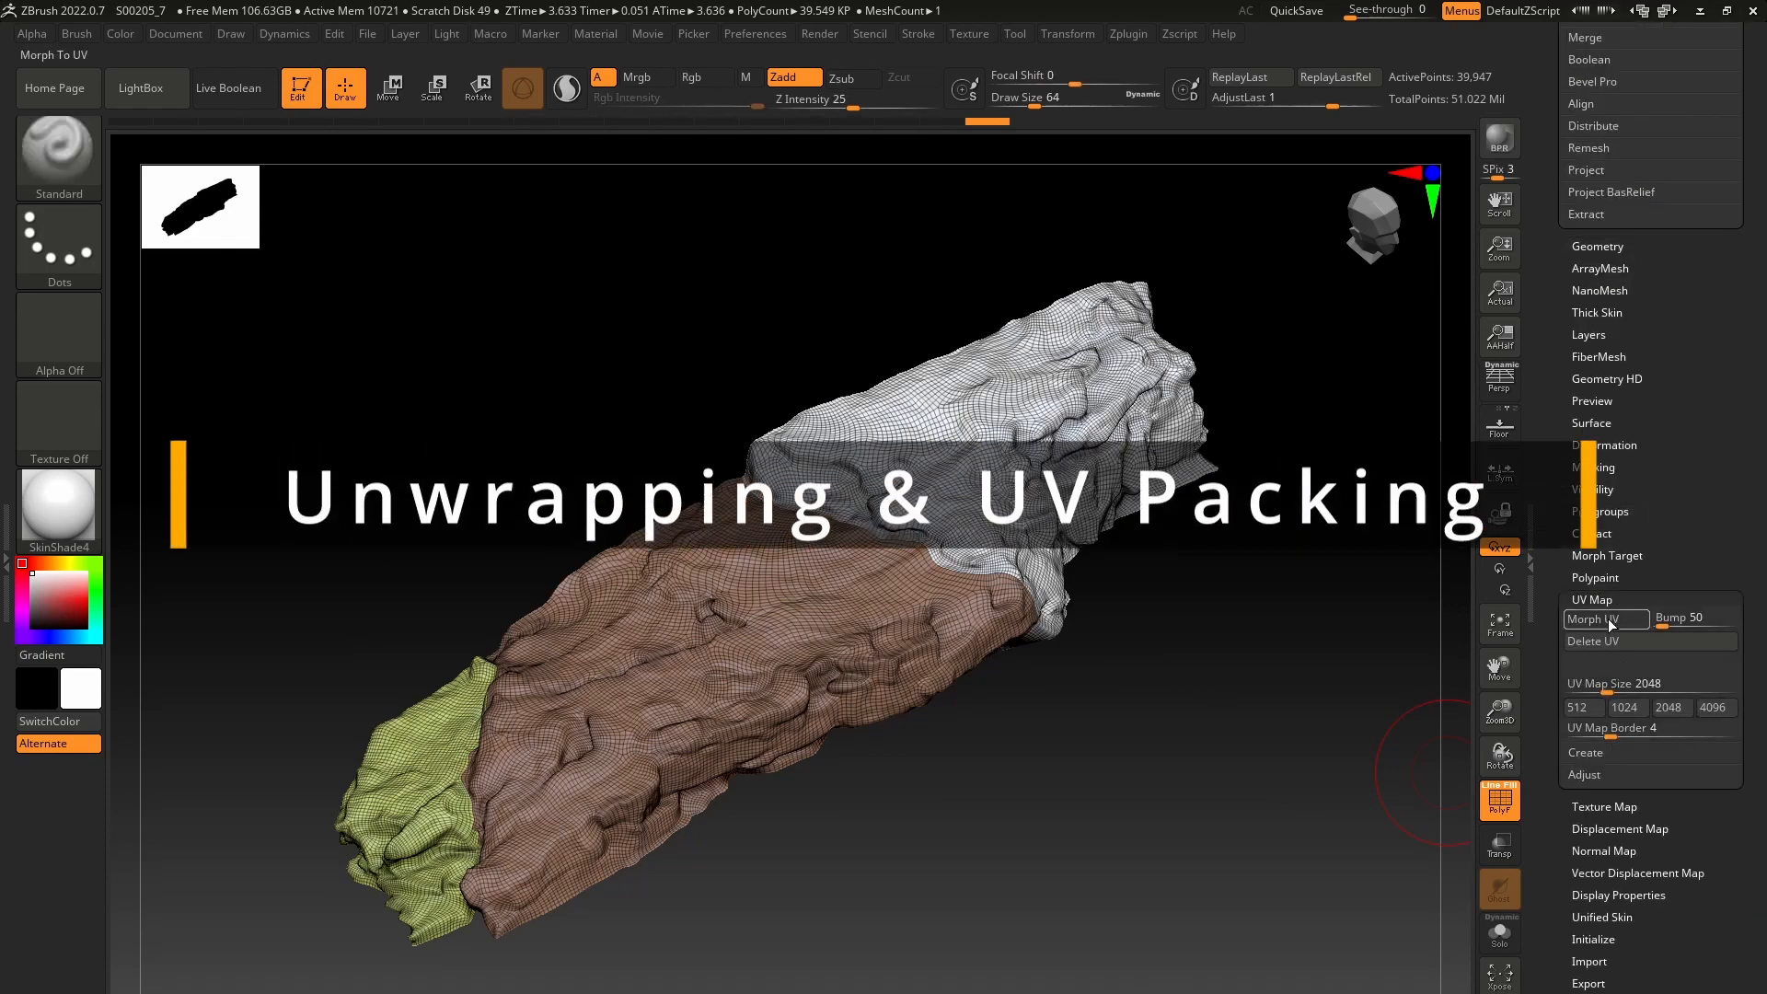
click(1607, 618)
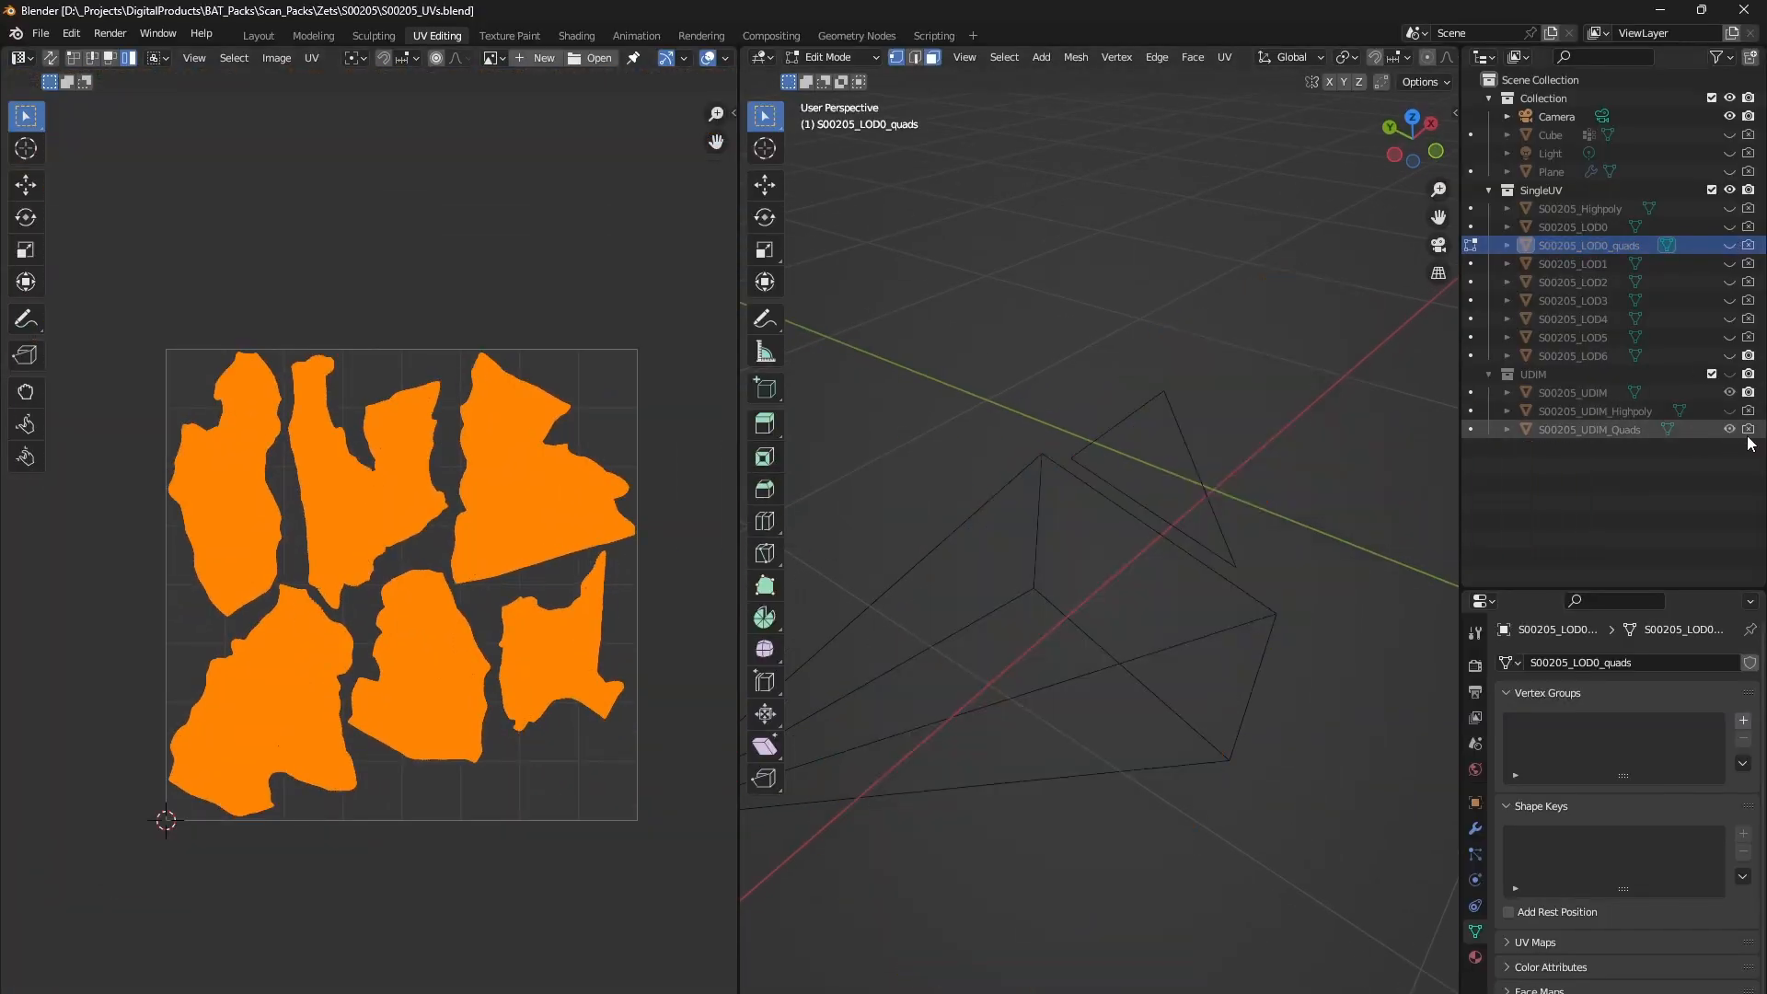
- Select the S00205_UDIM_Quads mesh in the Outliner and enter edit mode on it
click(1588, 429)
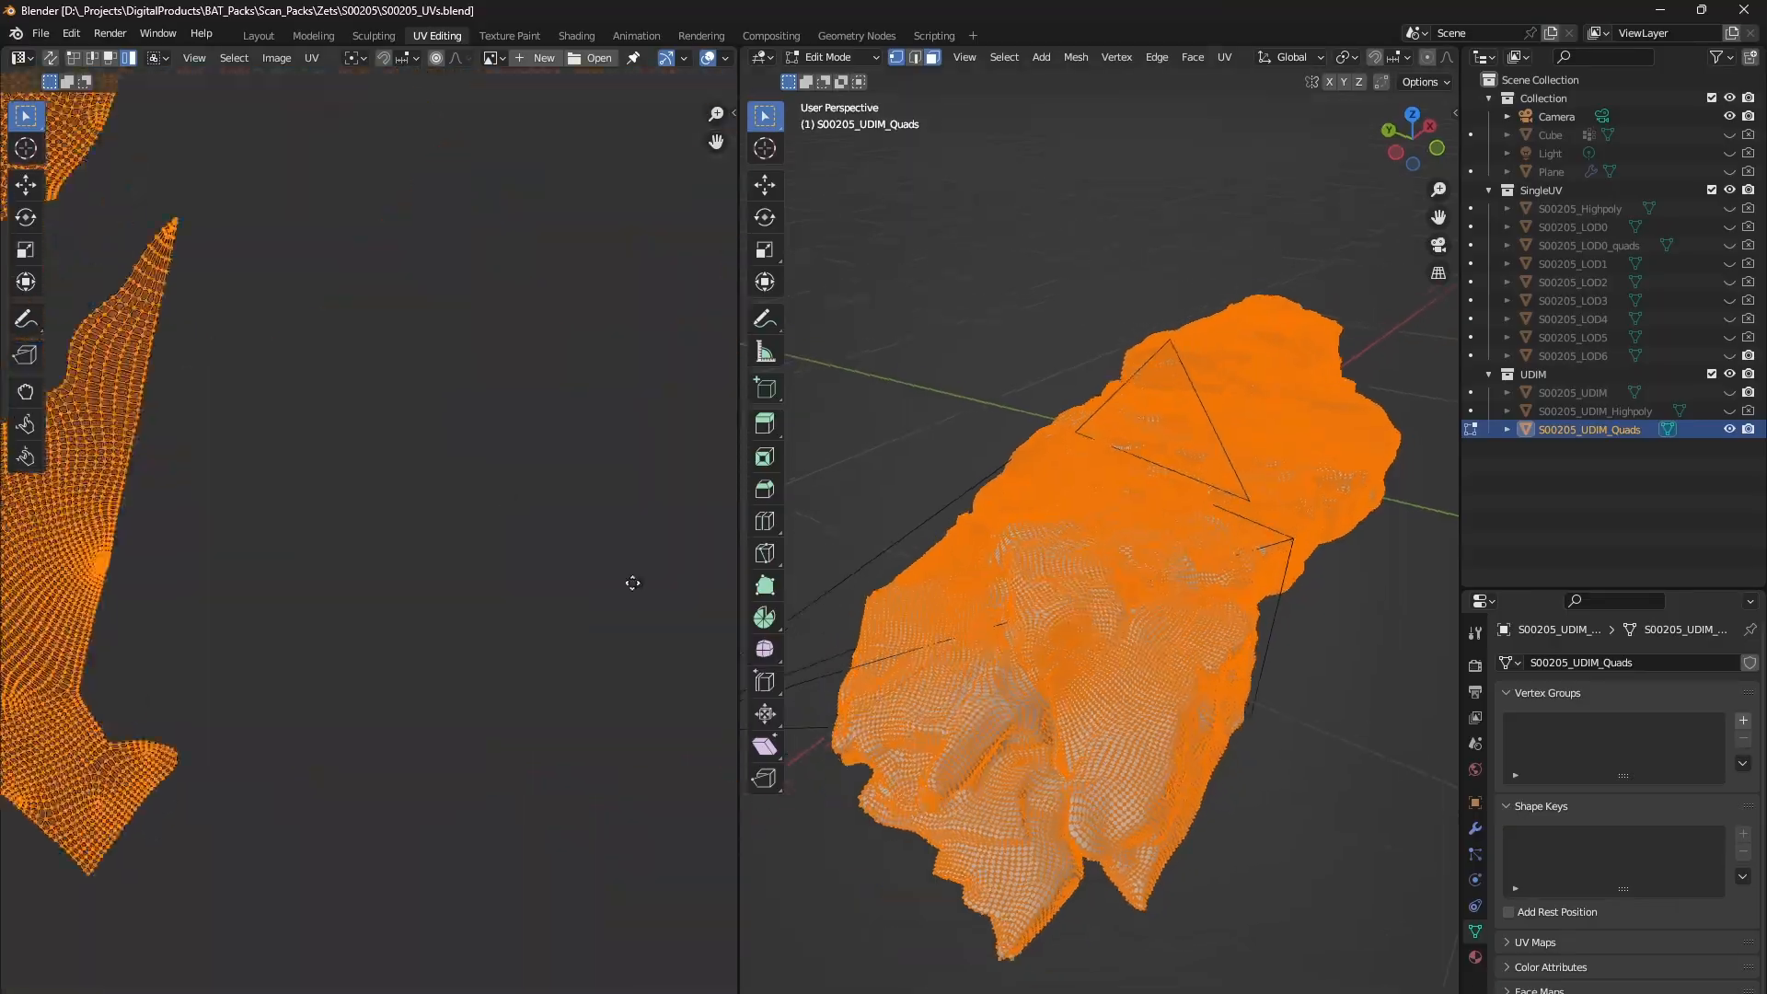
key(Tab)
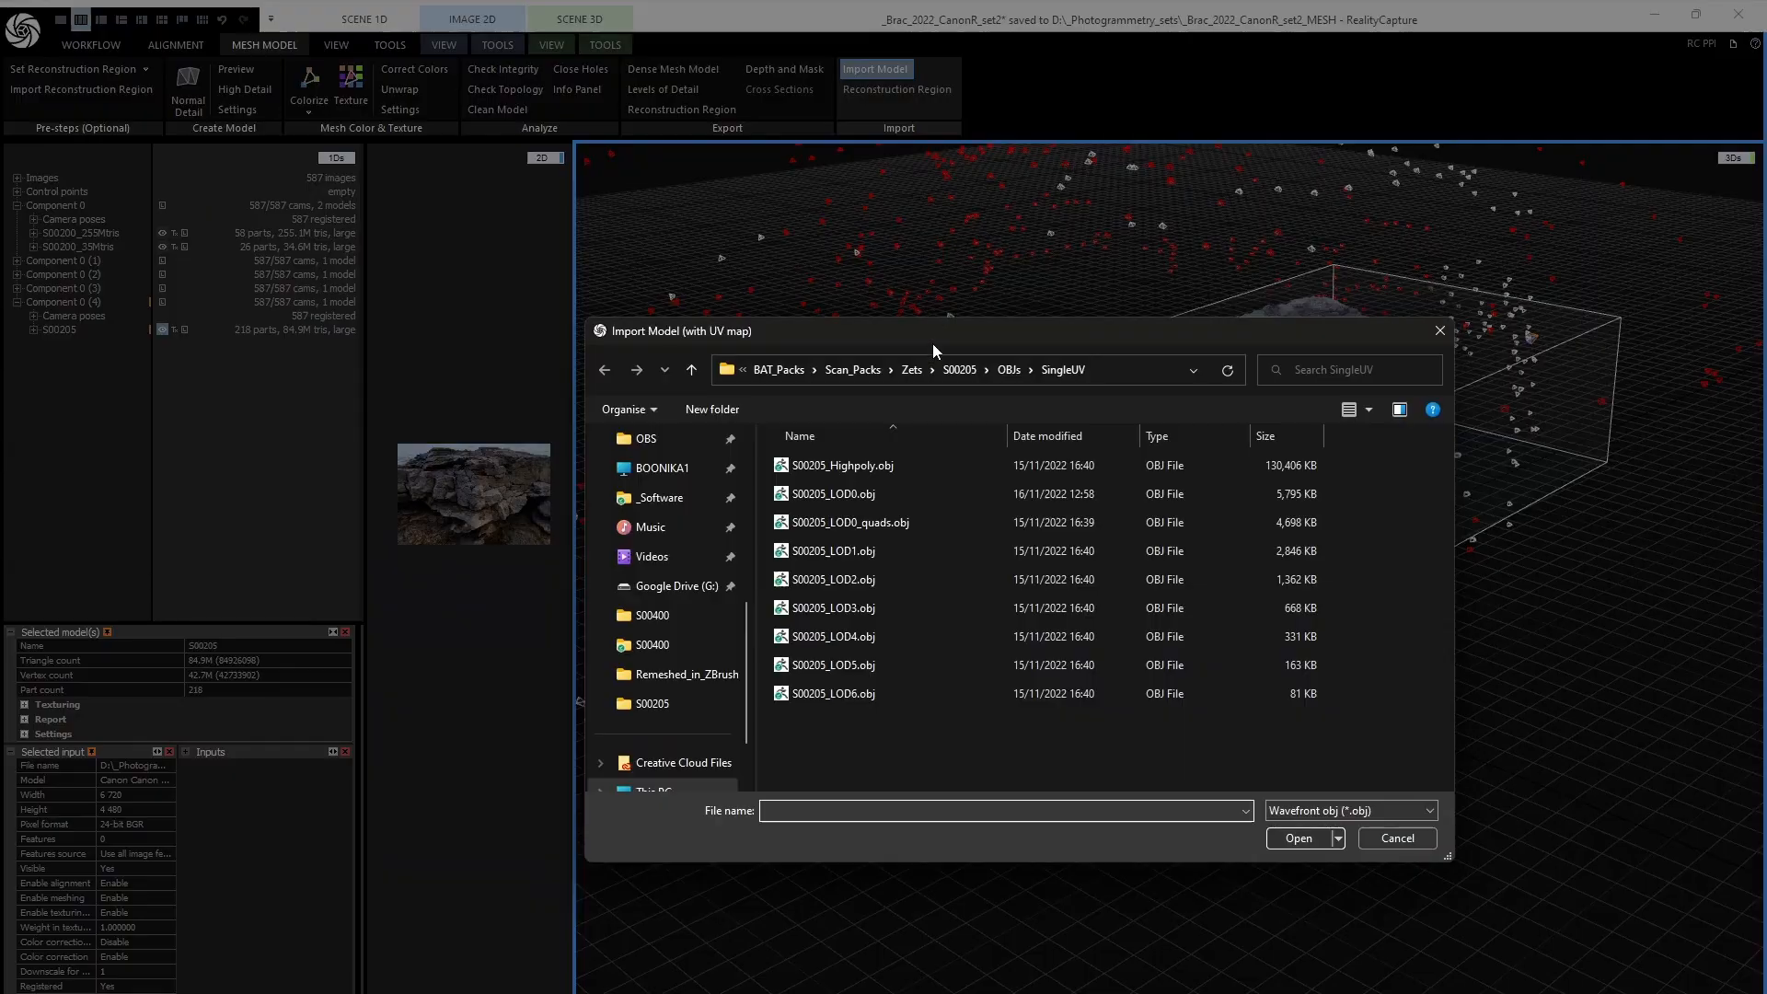
- Import S00205_Highpoly.obj from the SingleUV folder as a model with UV map
click(843, 464)
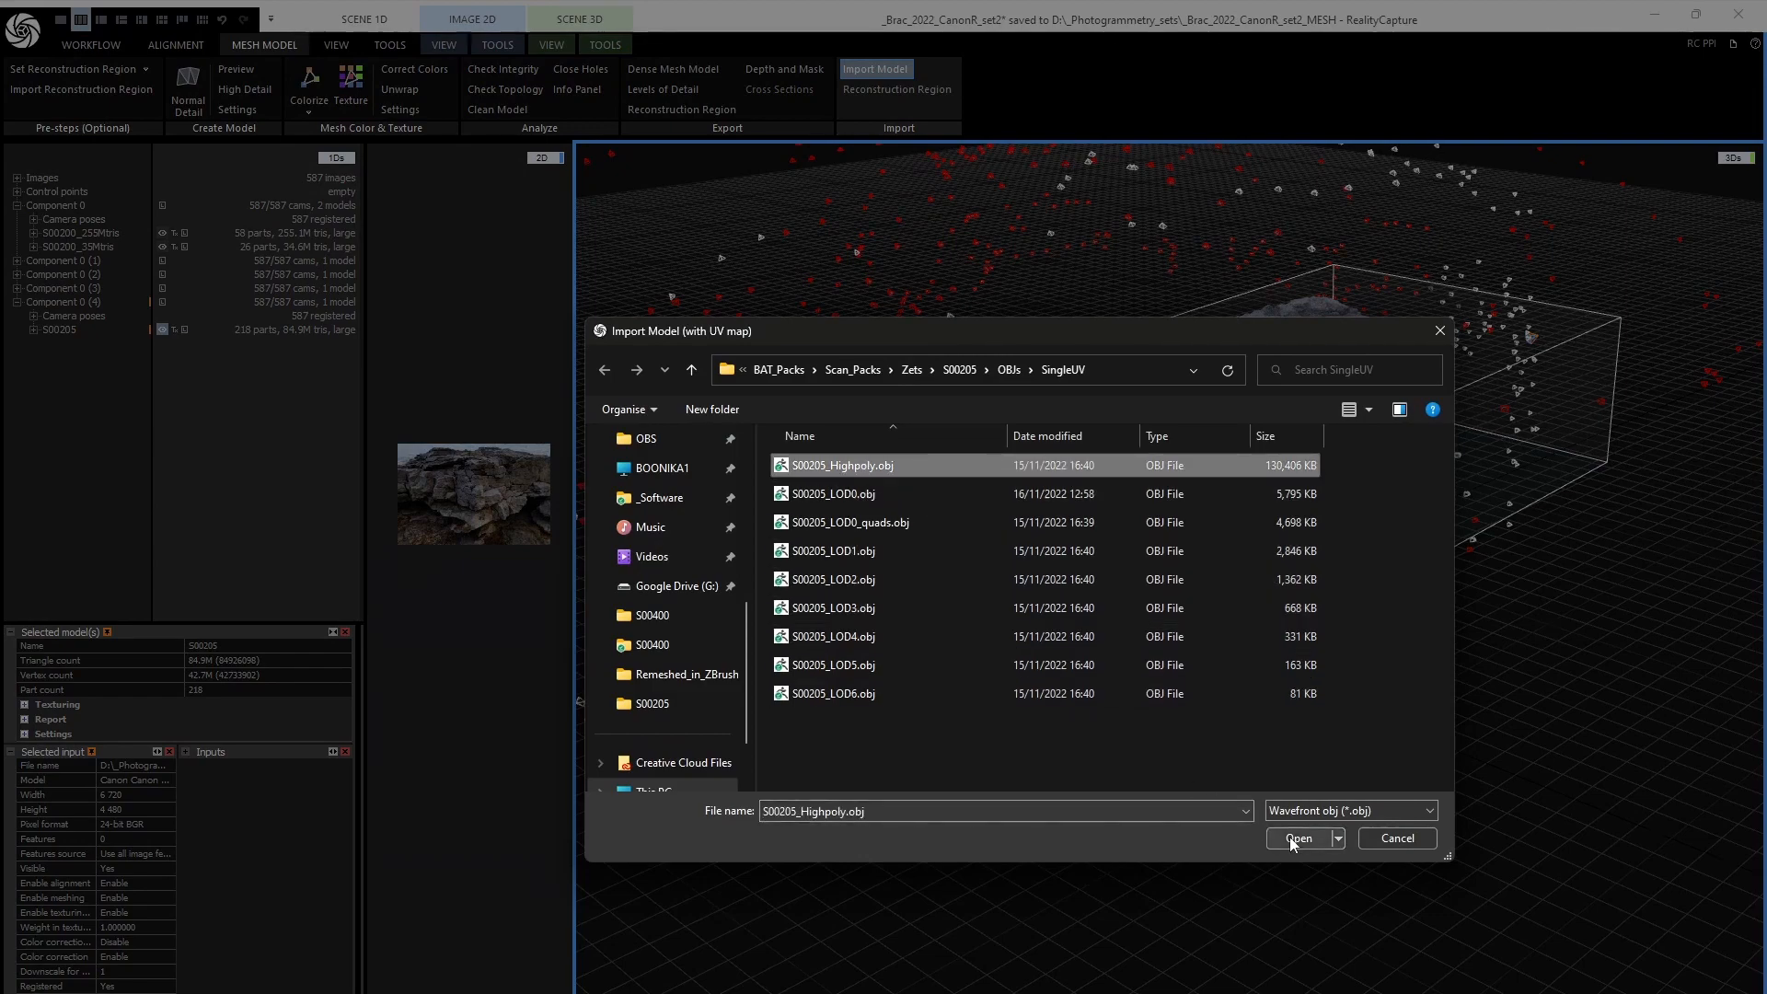
click(1296, 837)
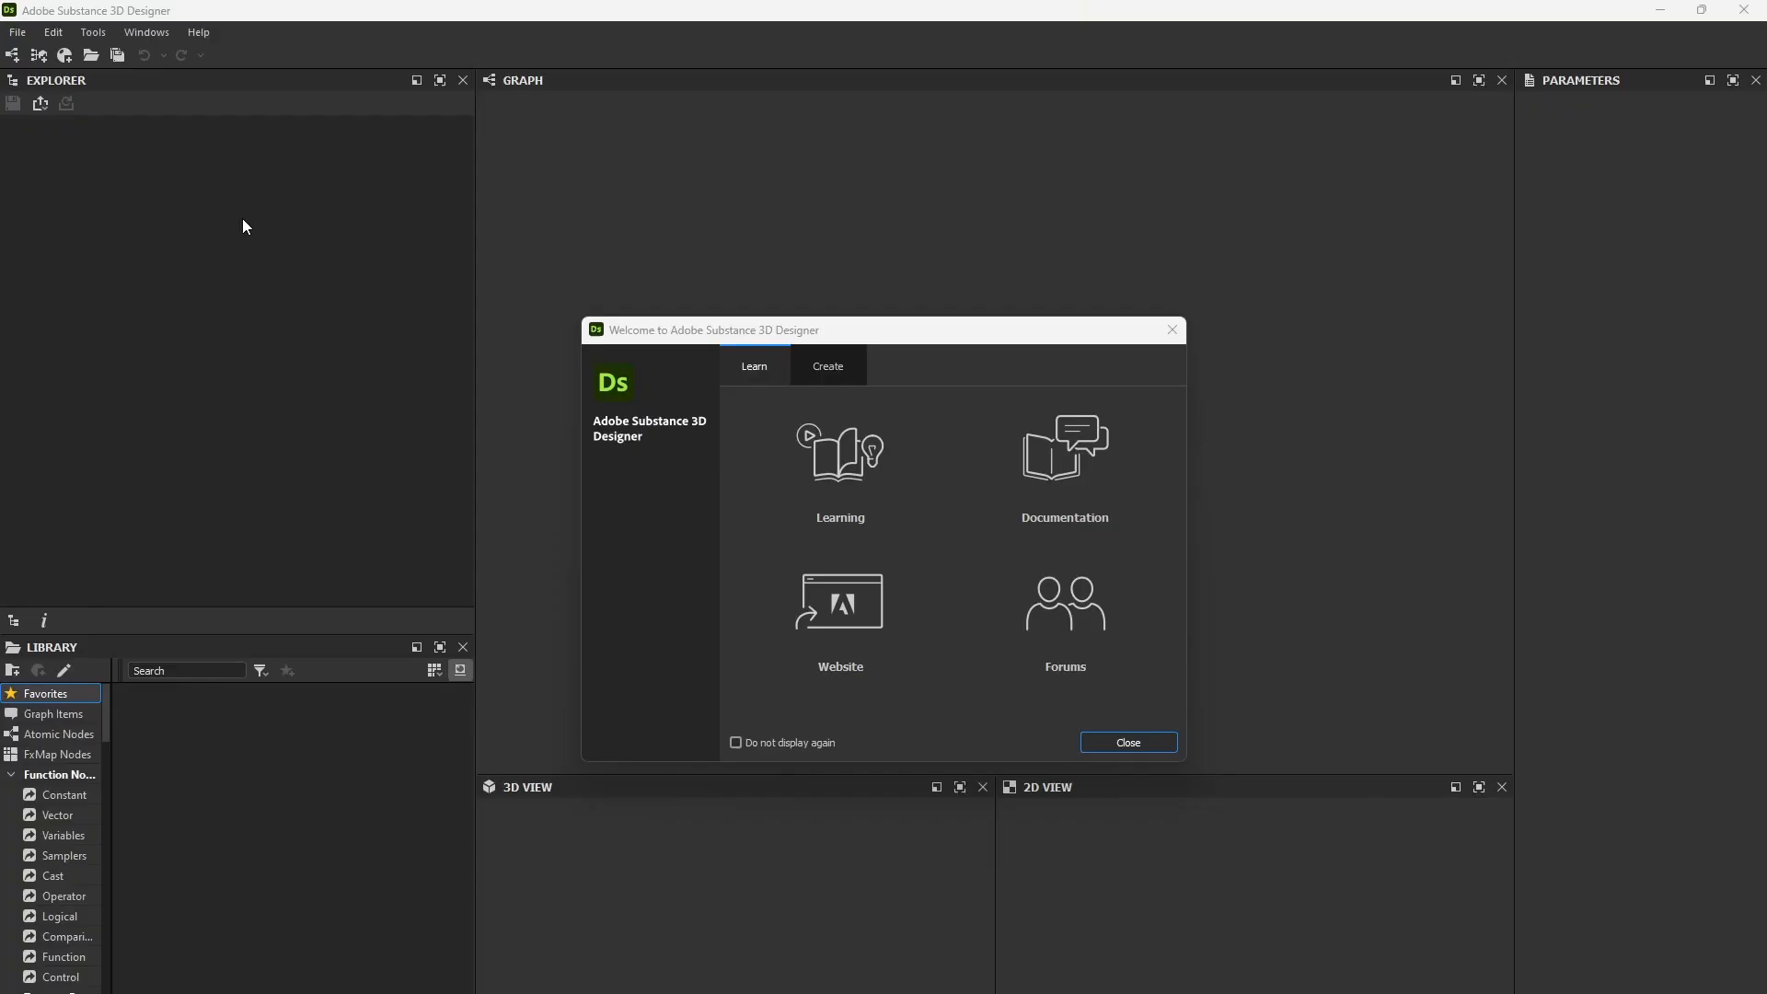
mouse_move(18, 33)
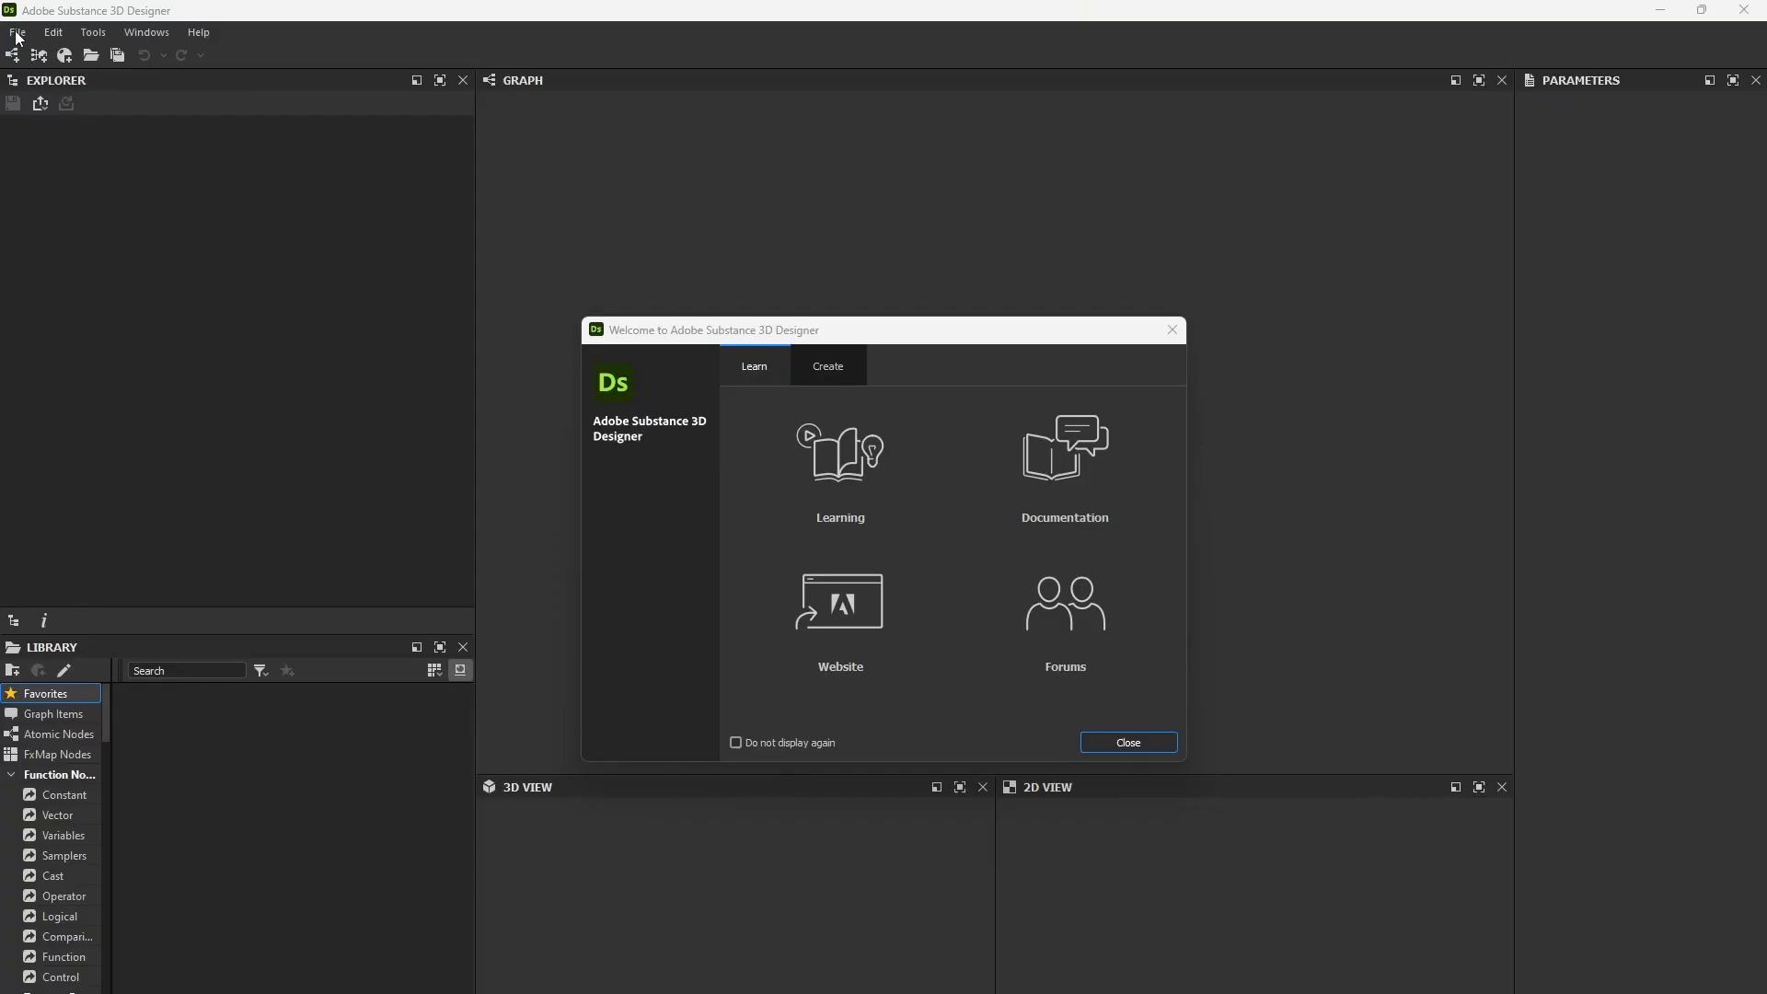
- Dismiss the welcome screen and create a new Metallic Roughness substance graph
click(1128, 742)
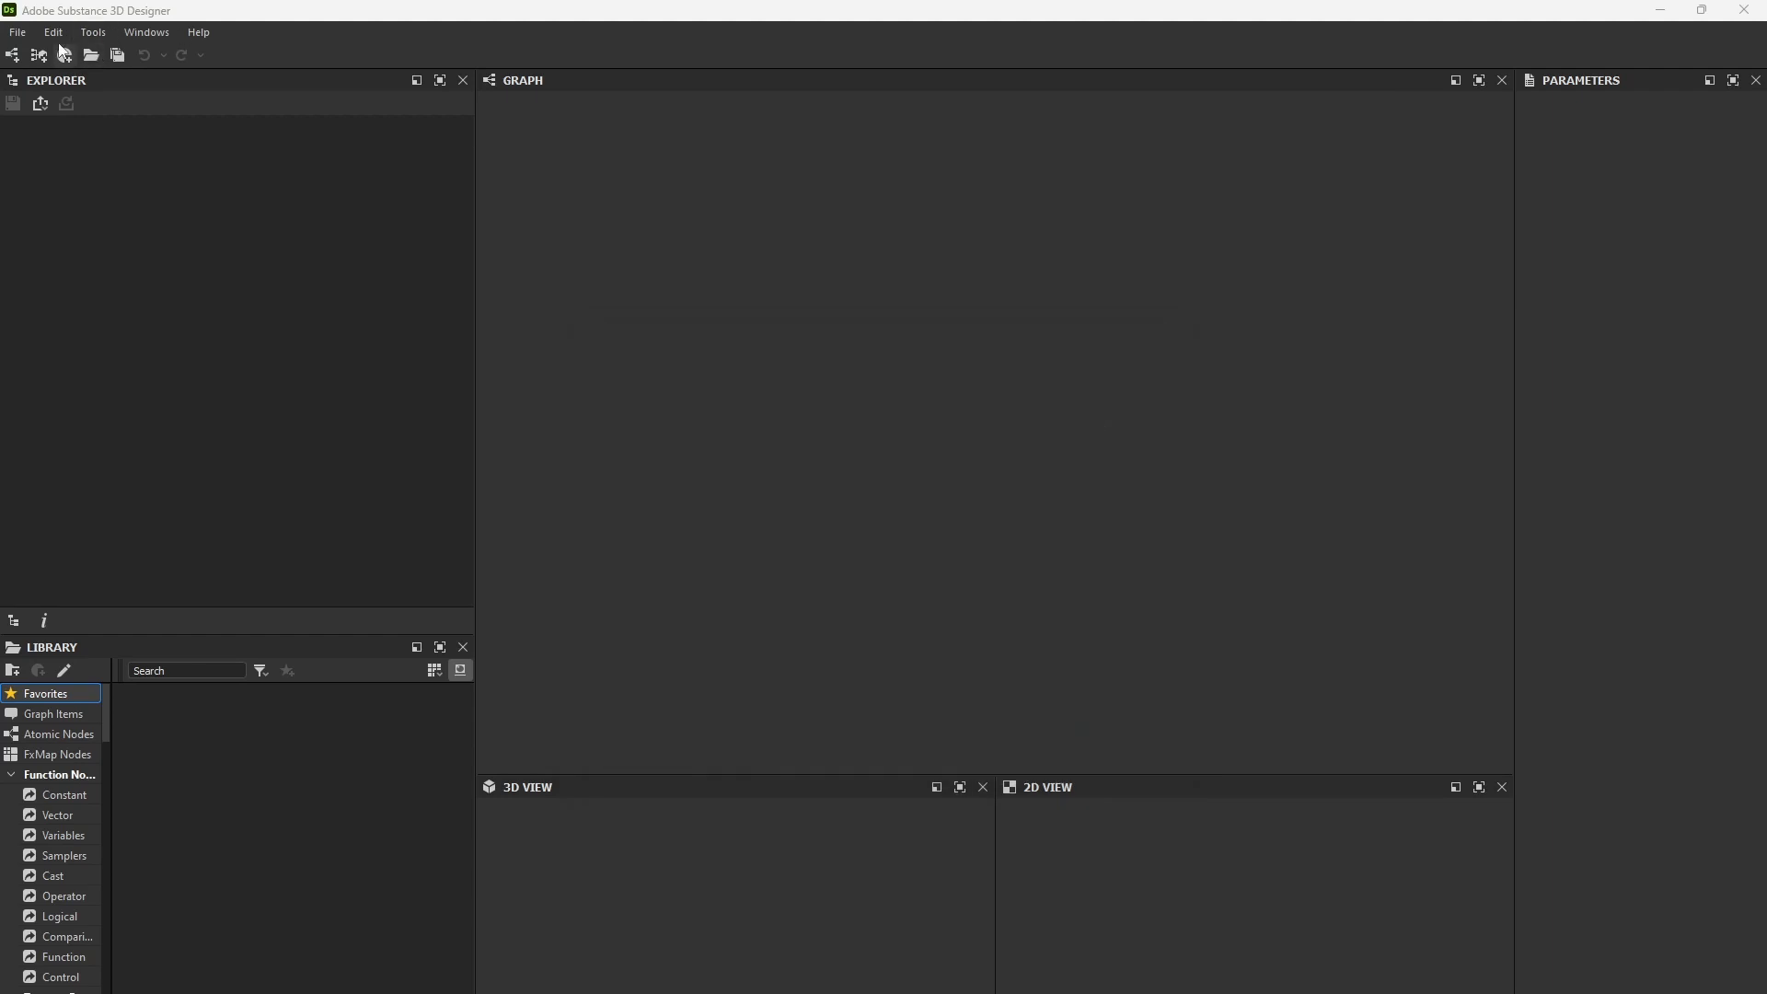
click(15, 56)
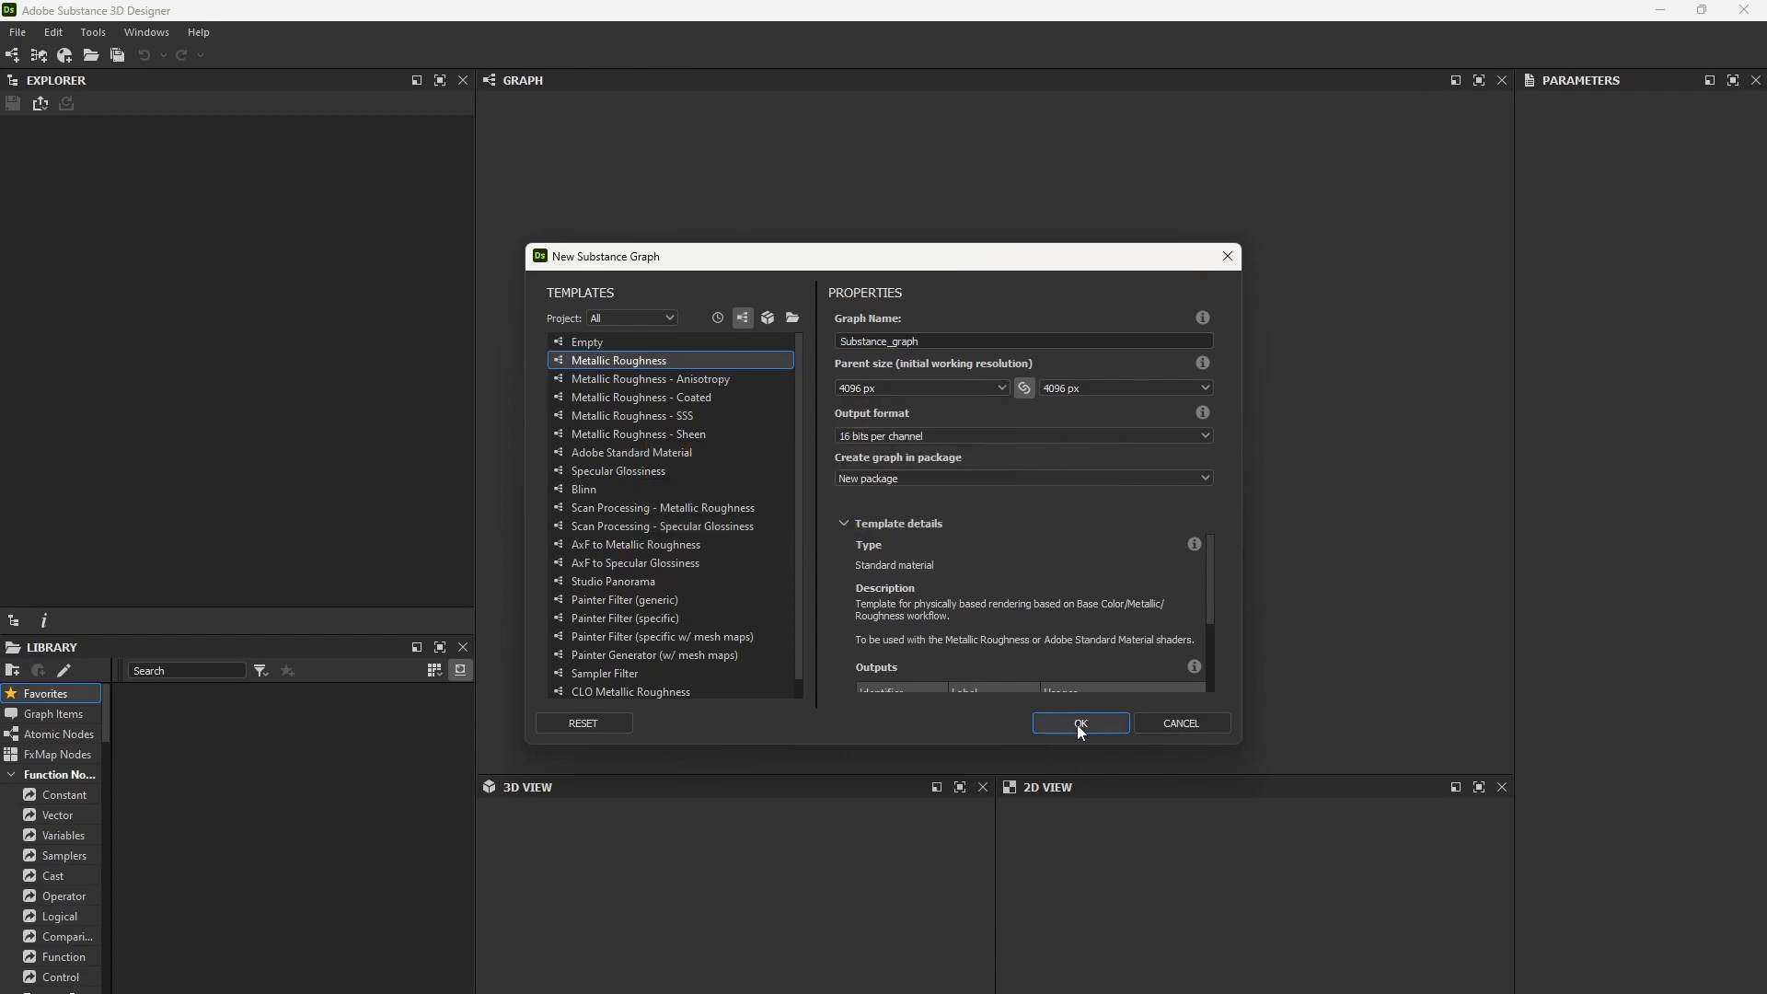
click(1081, 724)
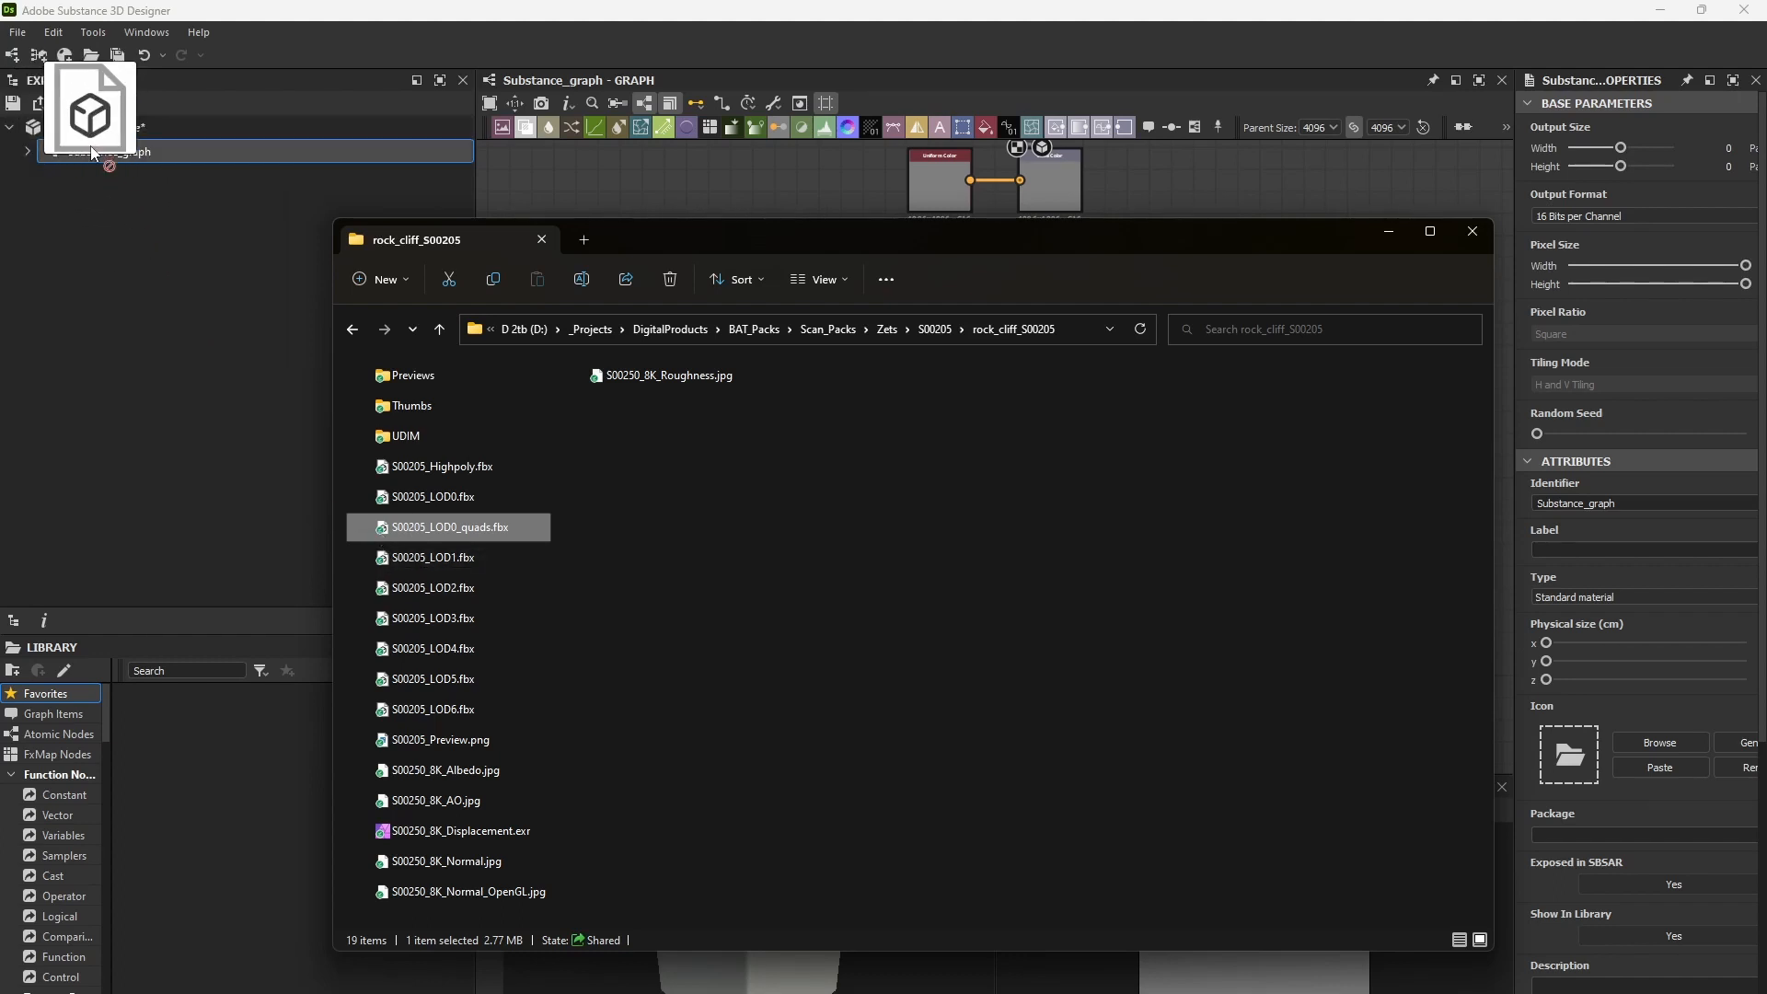
- Add S00205_LOD0_quads.fbx as a package resource and start Bake model information on it
drag(451, 526, 95, 199)
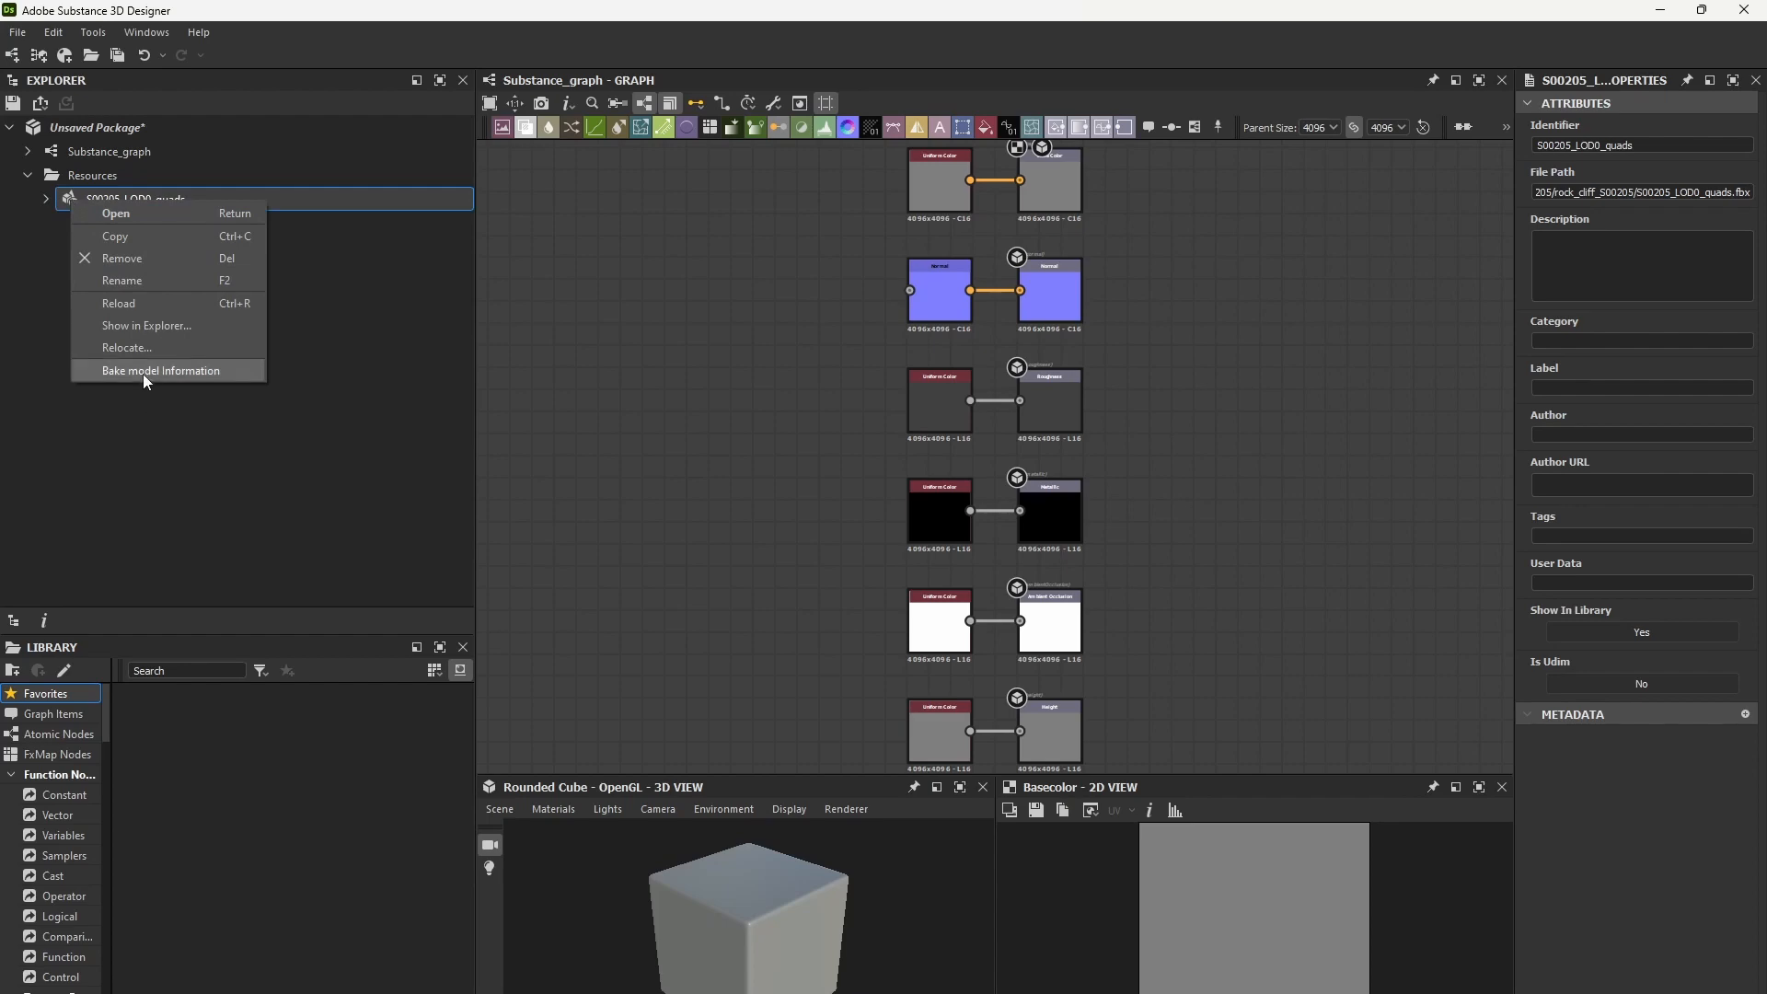
click(160, 370)
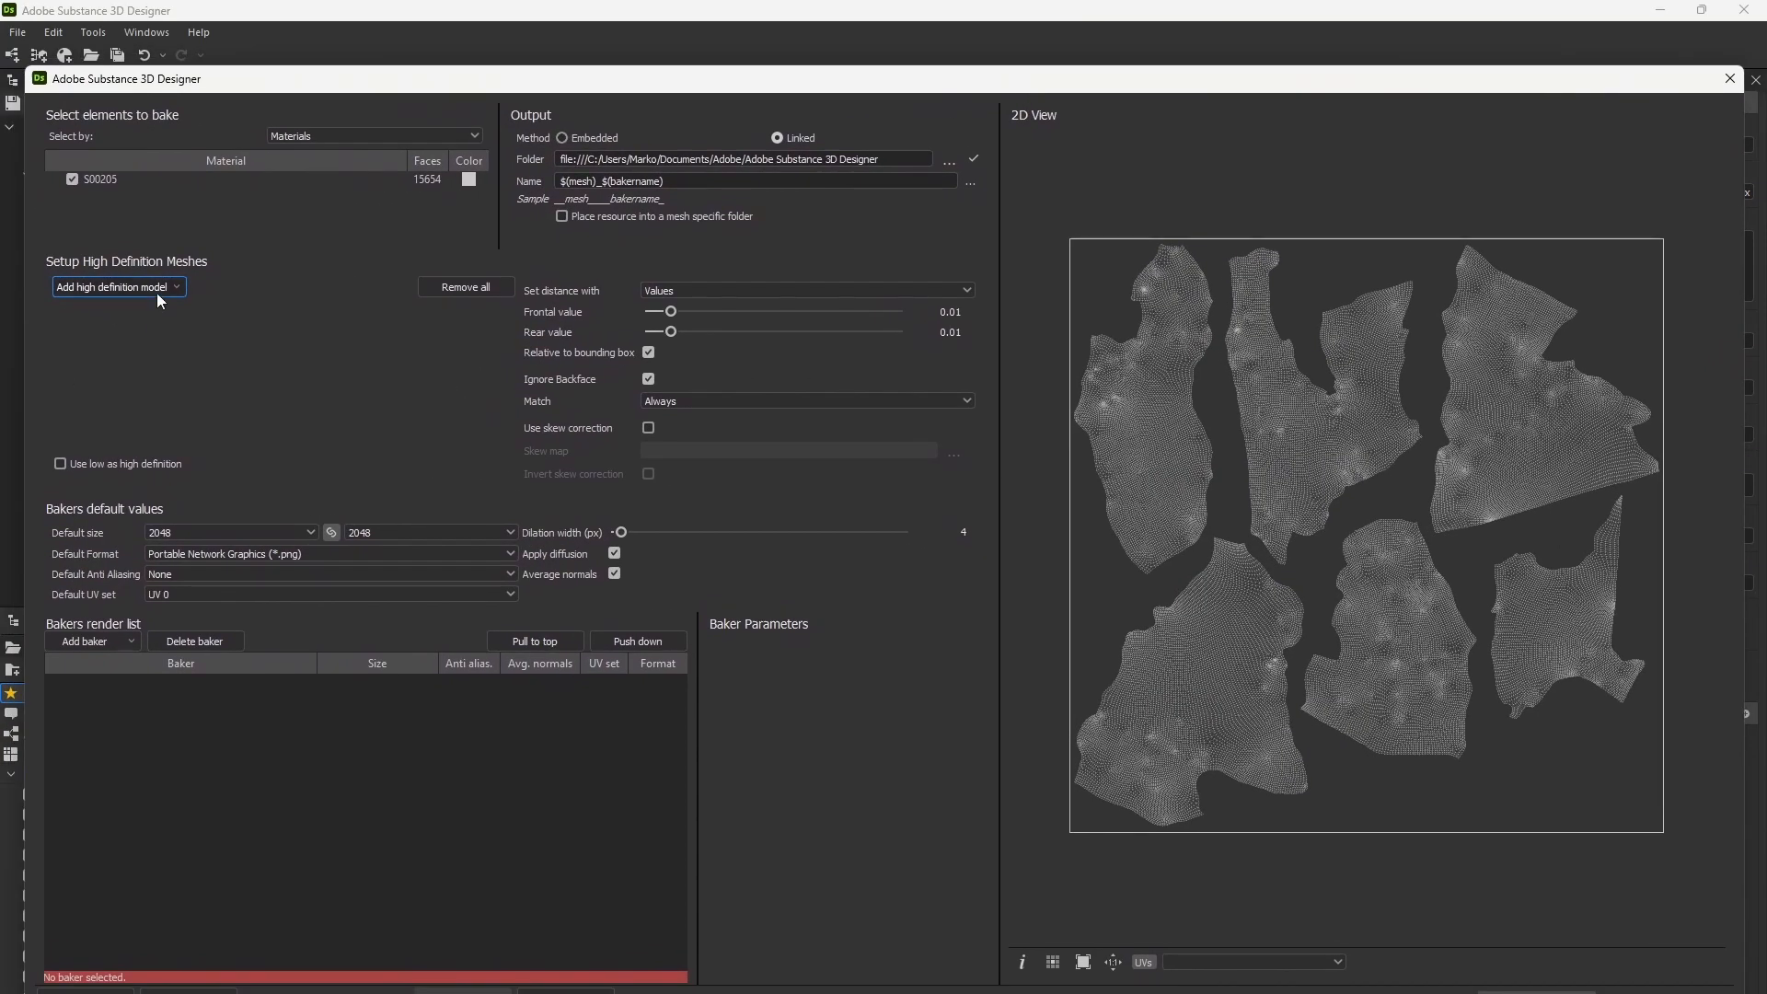
- Load S00208_Dec_ScanUvs_80MilPoly.obj as the high-definition bake source
click(116, 286)
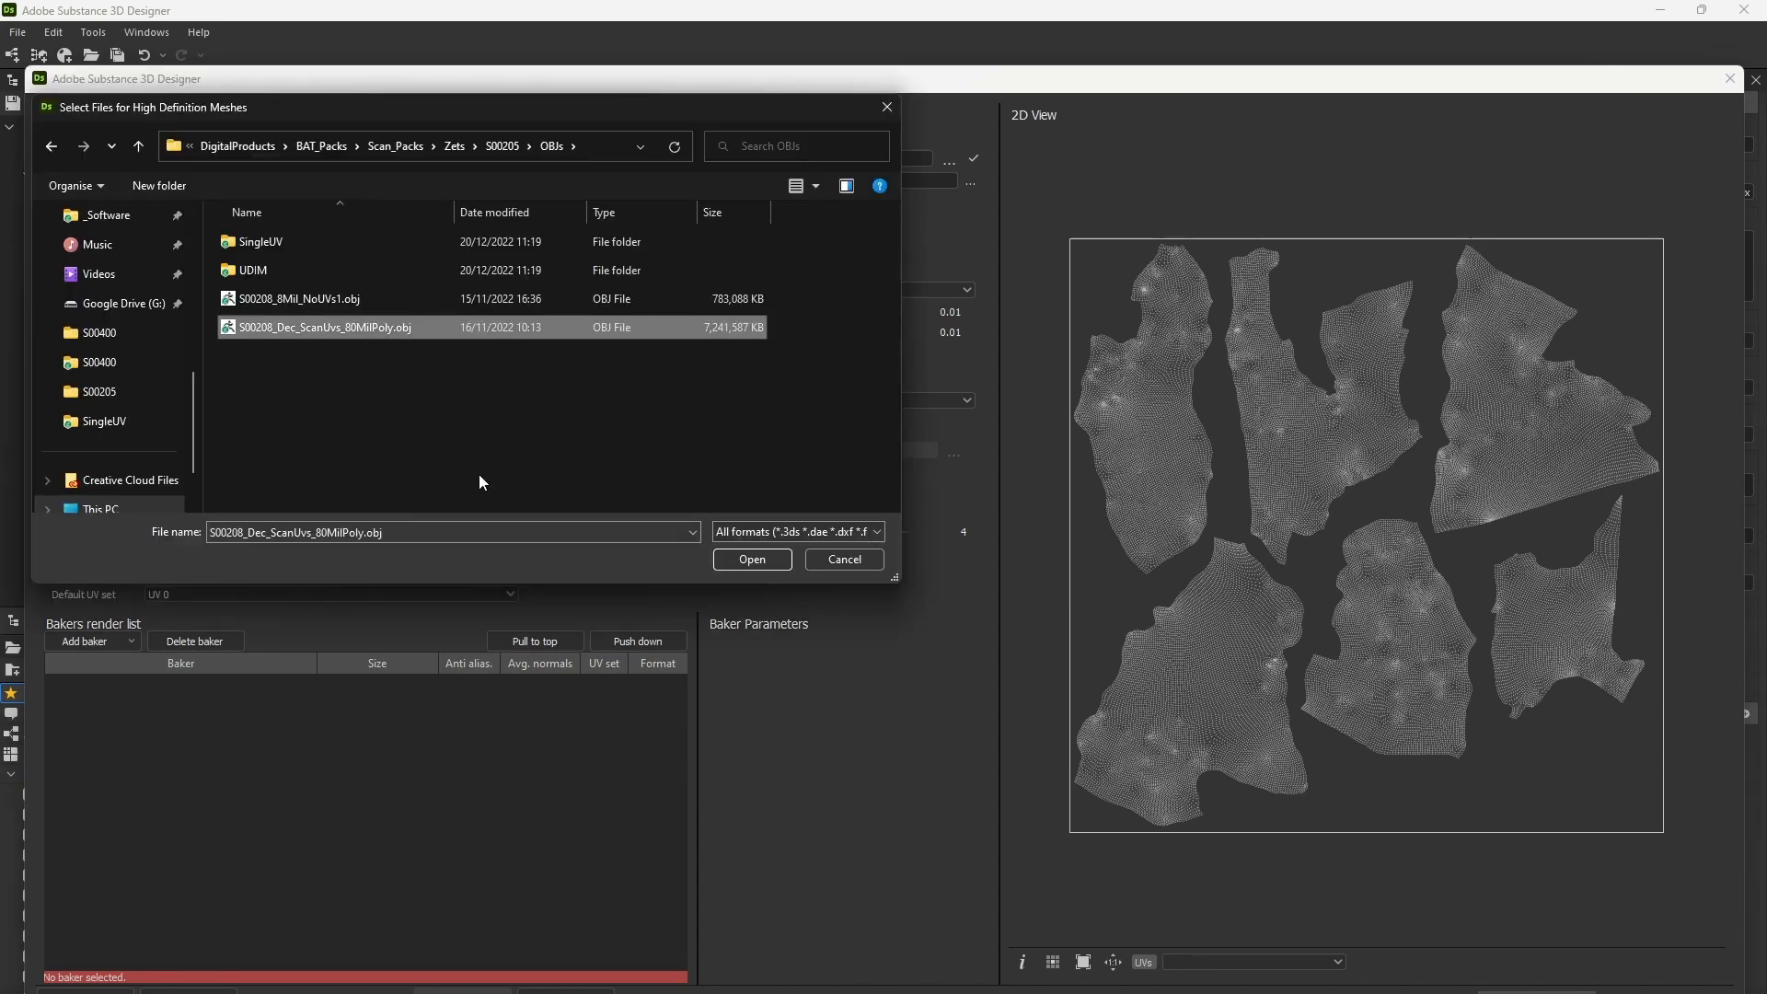
click(752, 560)
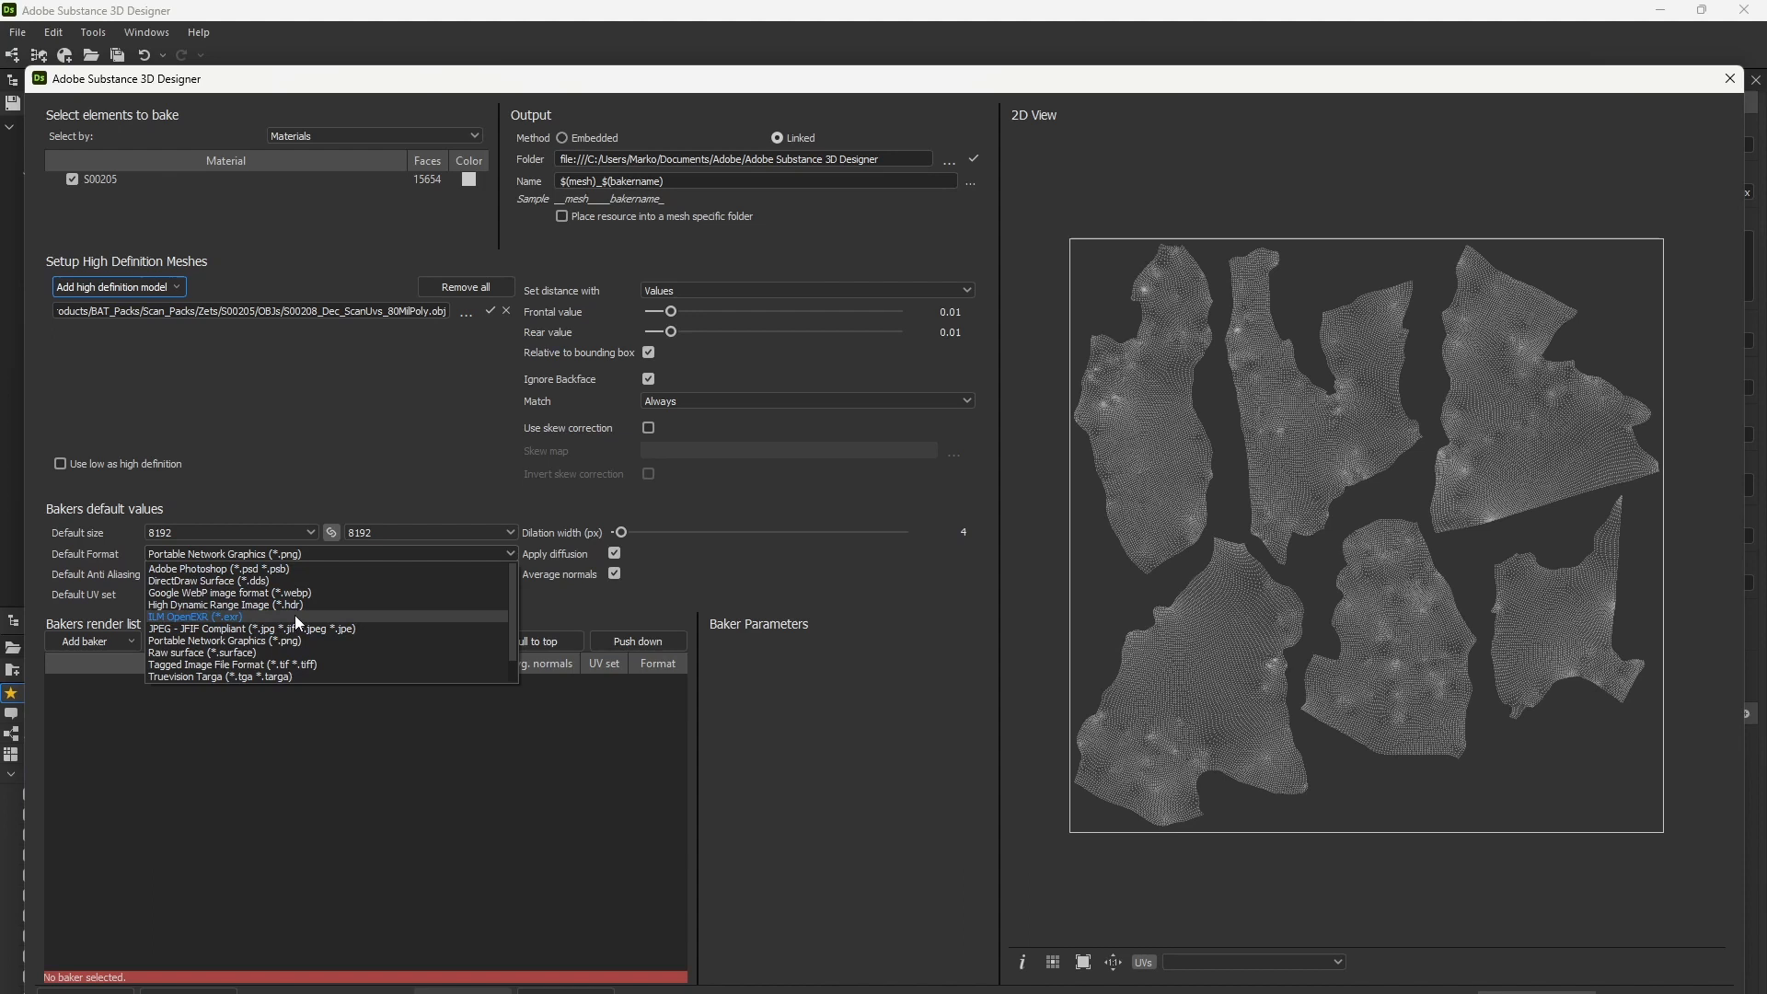
mouse_move(230, 641)
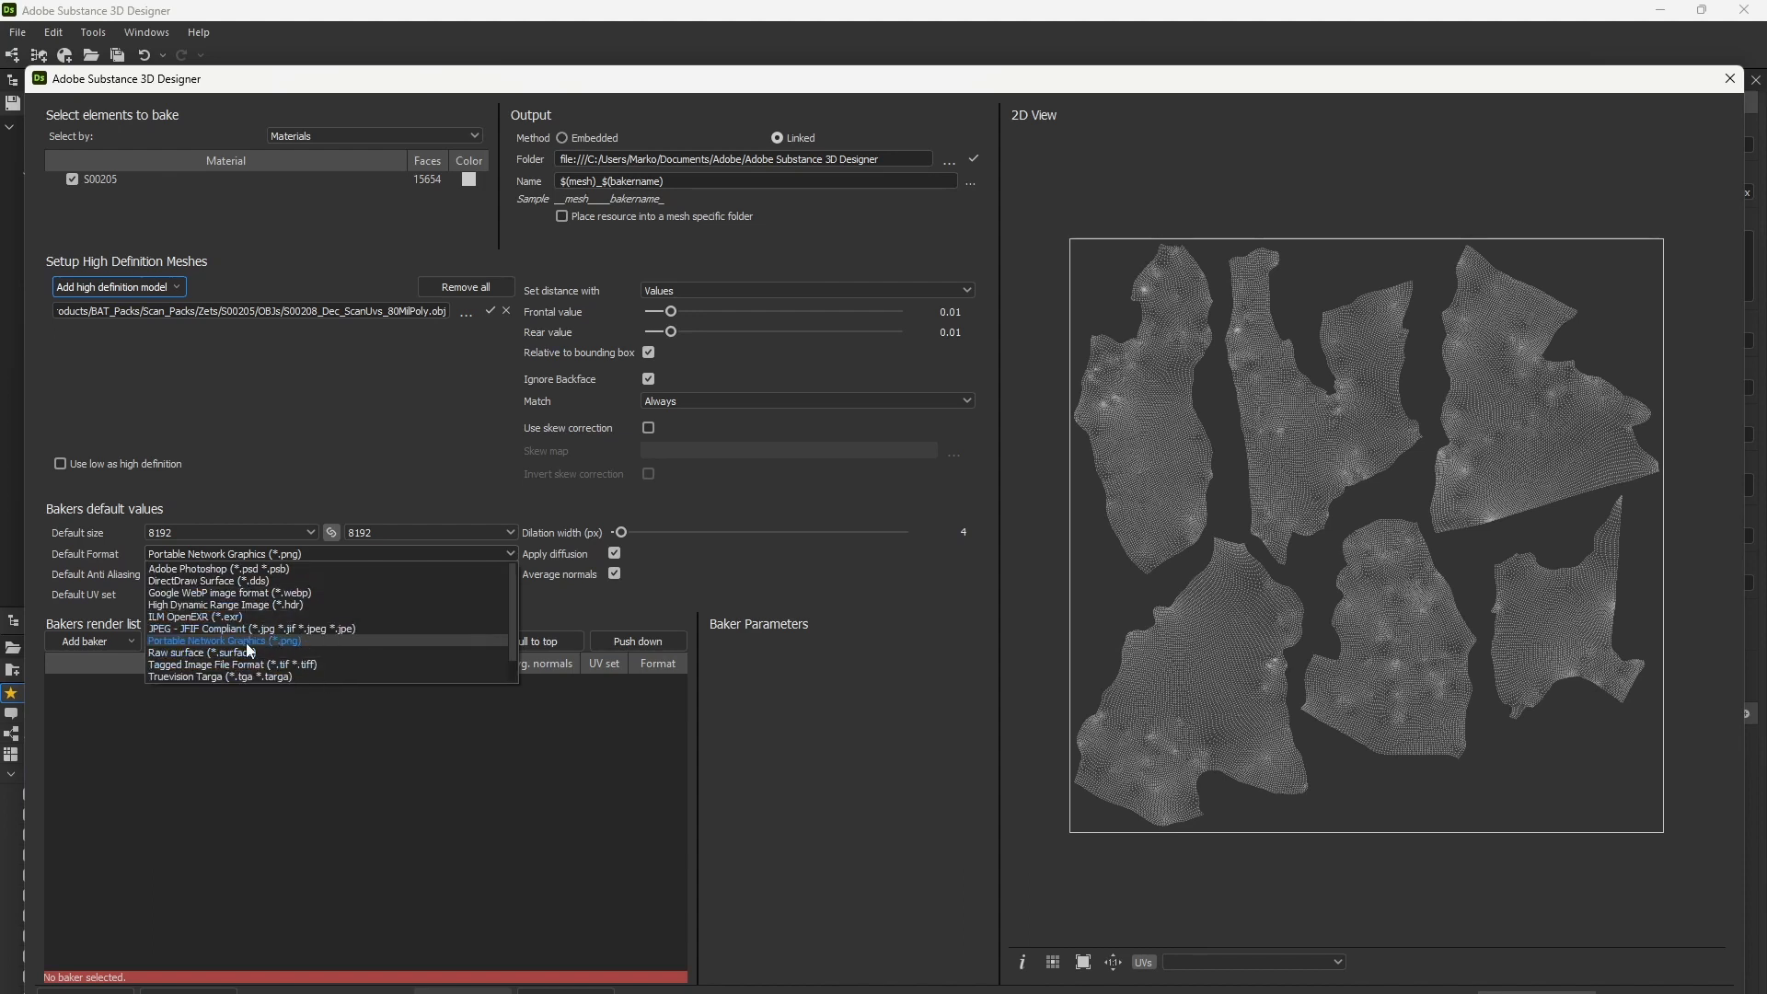
- Keep PNG as the default format and add a transferred texture baker
click(219, 641)
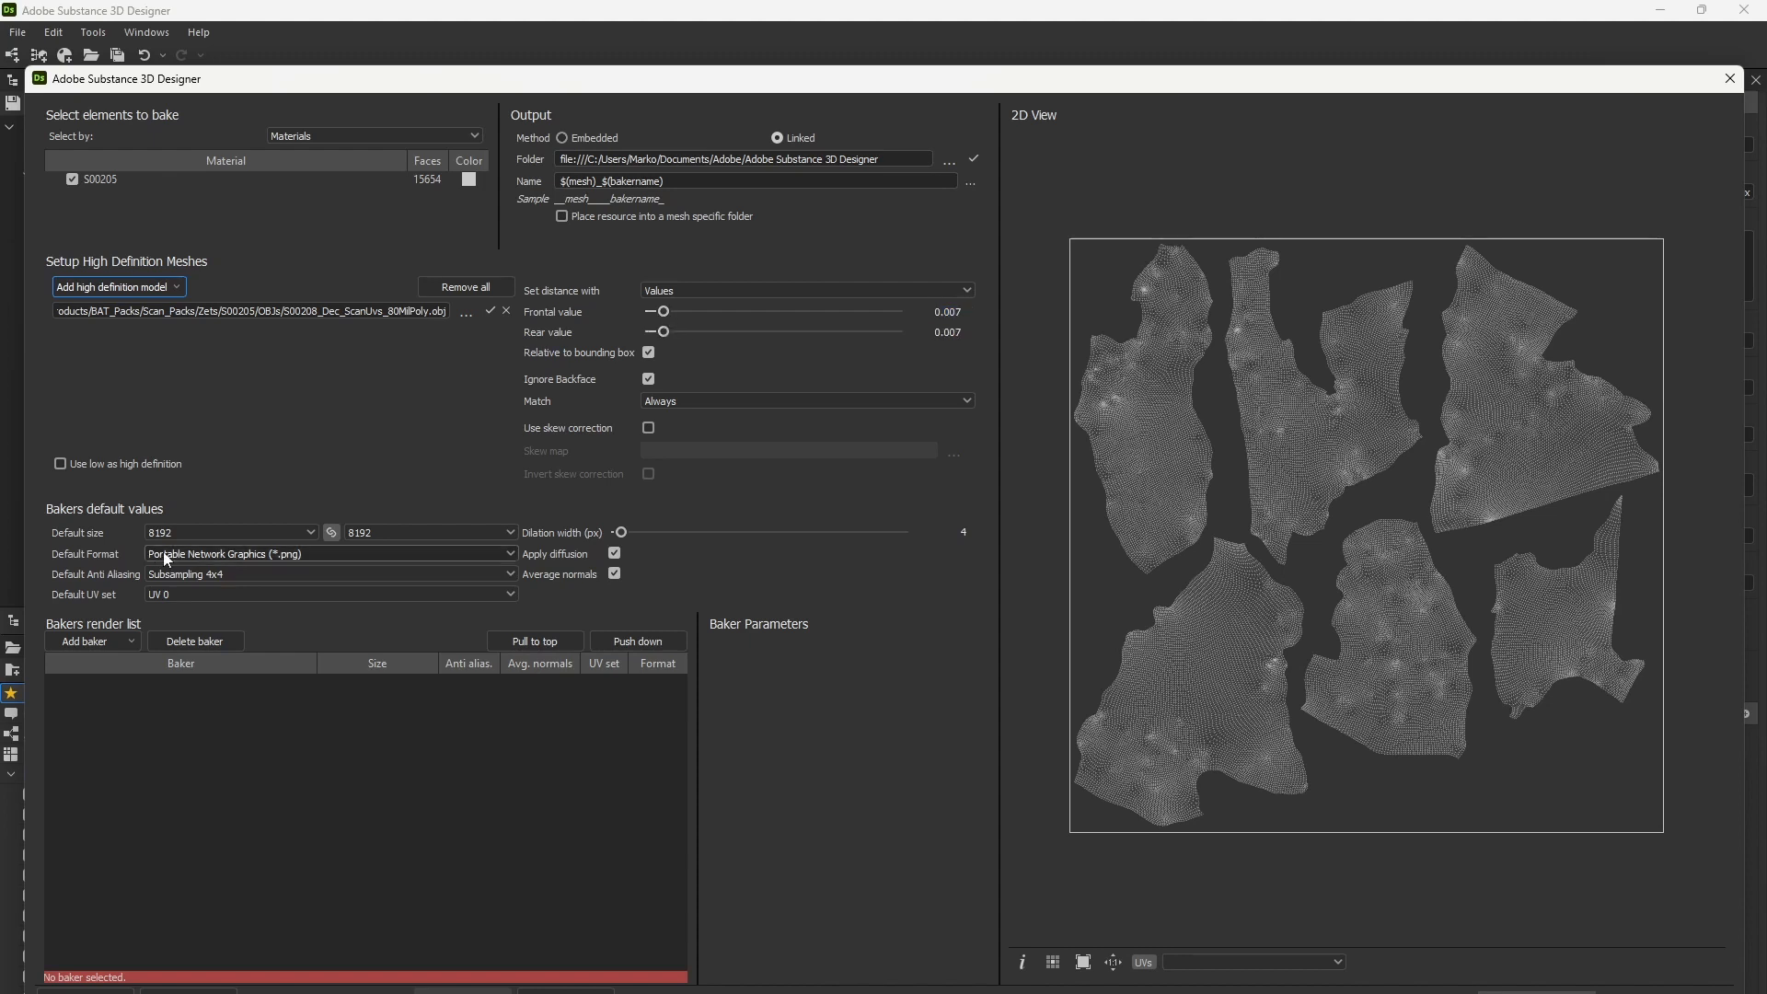
click(92, 640)
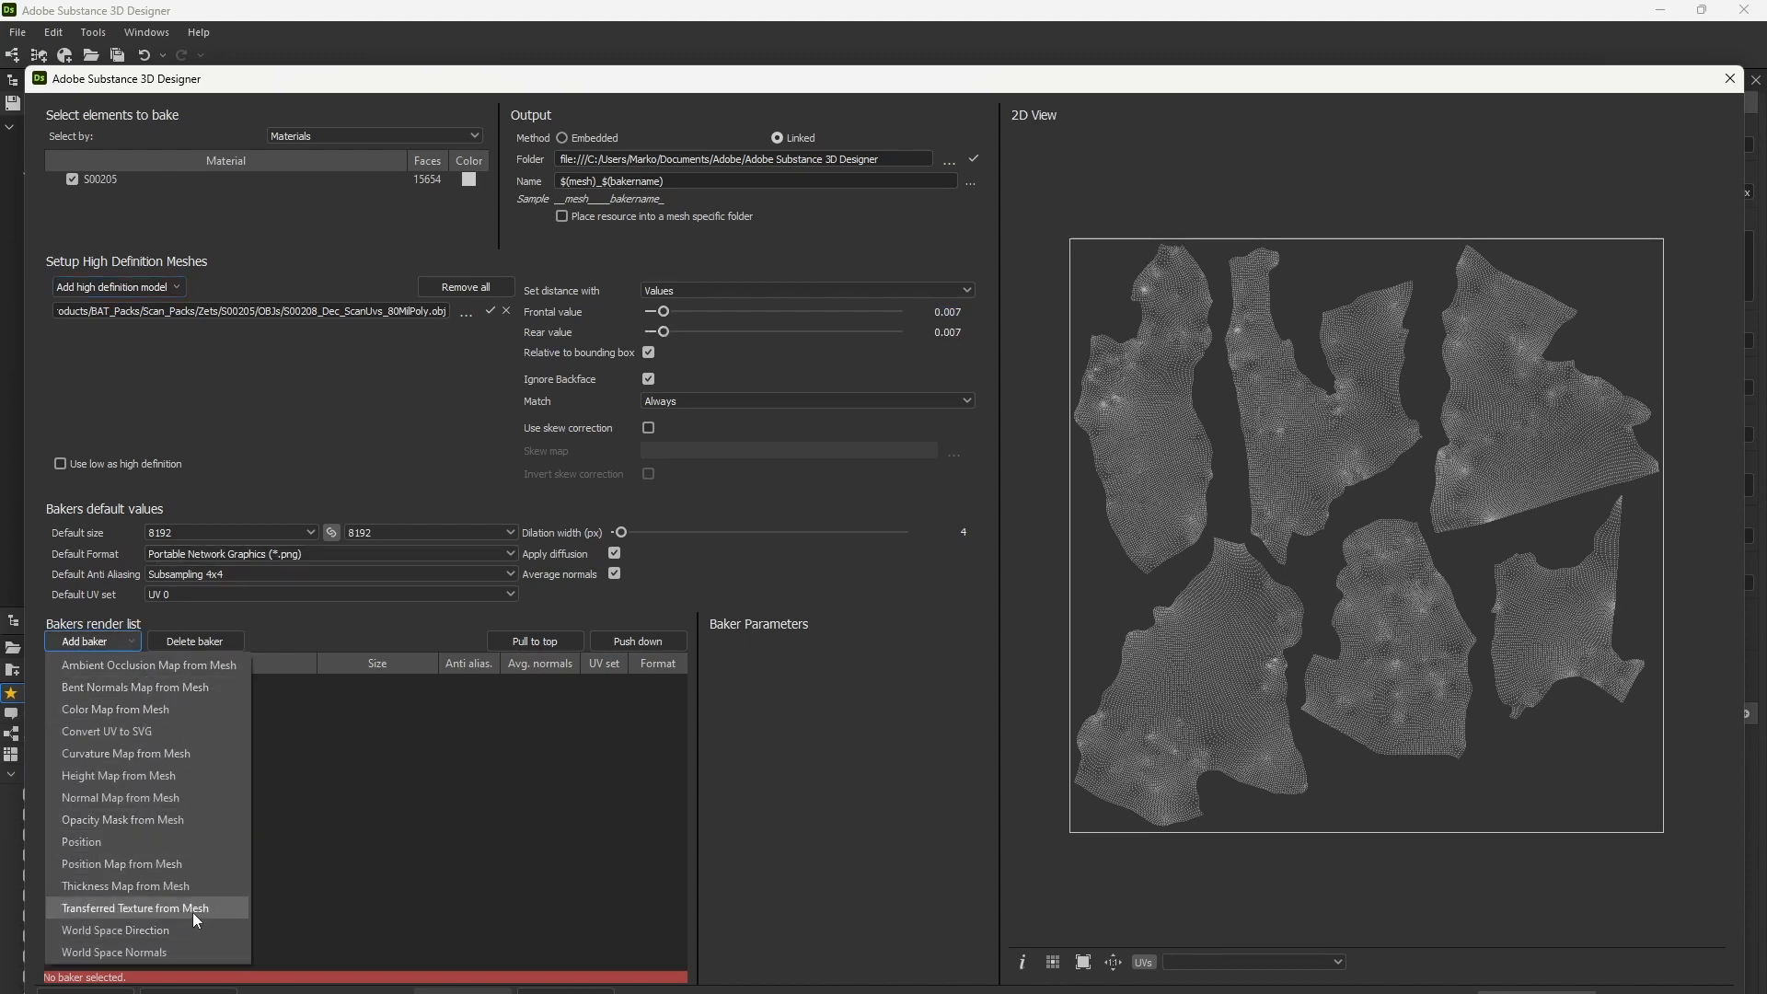
click(120, 797)
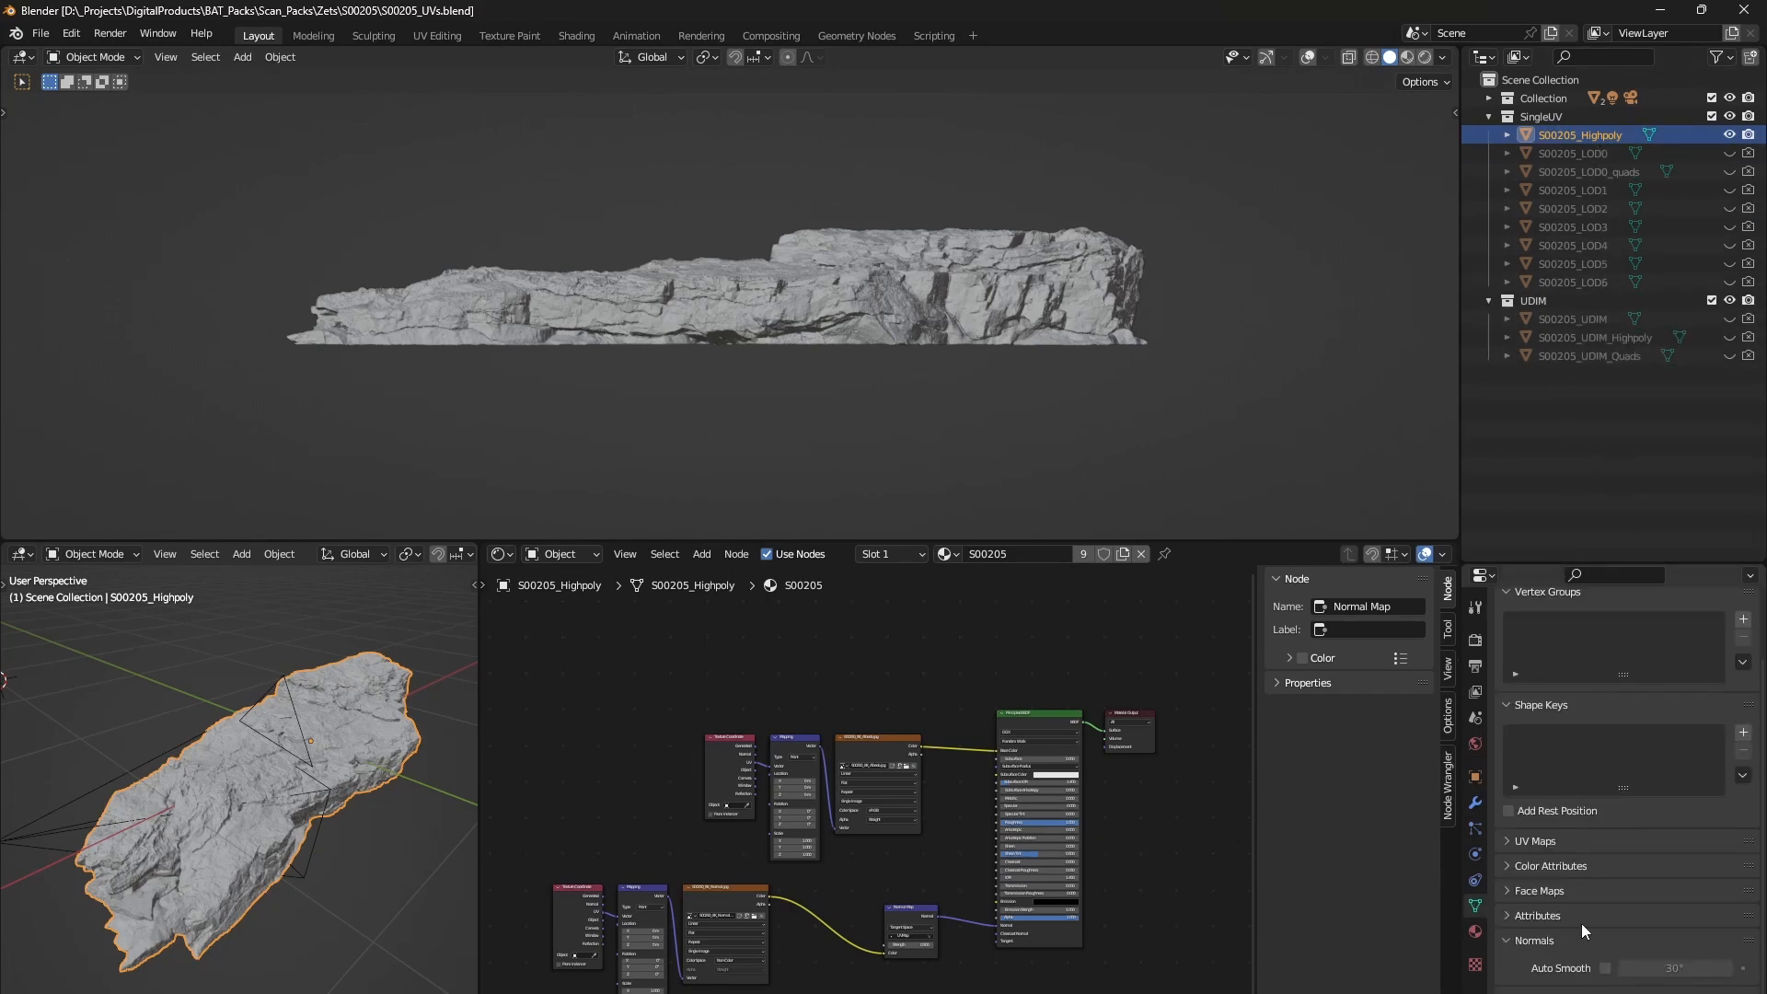
- Hide S00205_Highpoly and show S00205_LOD0_quads in the Outliner
click(1477, 742)
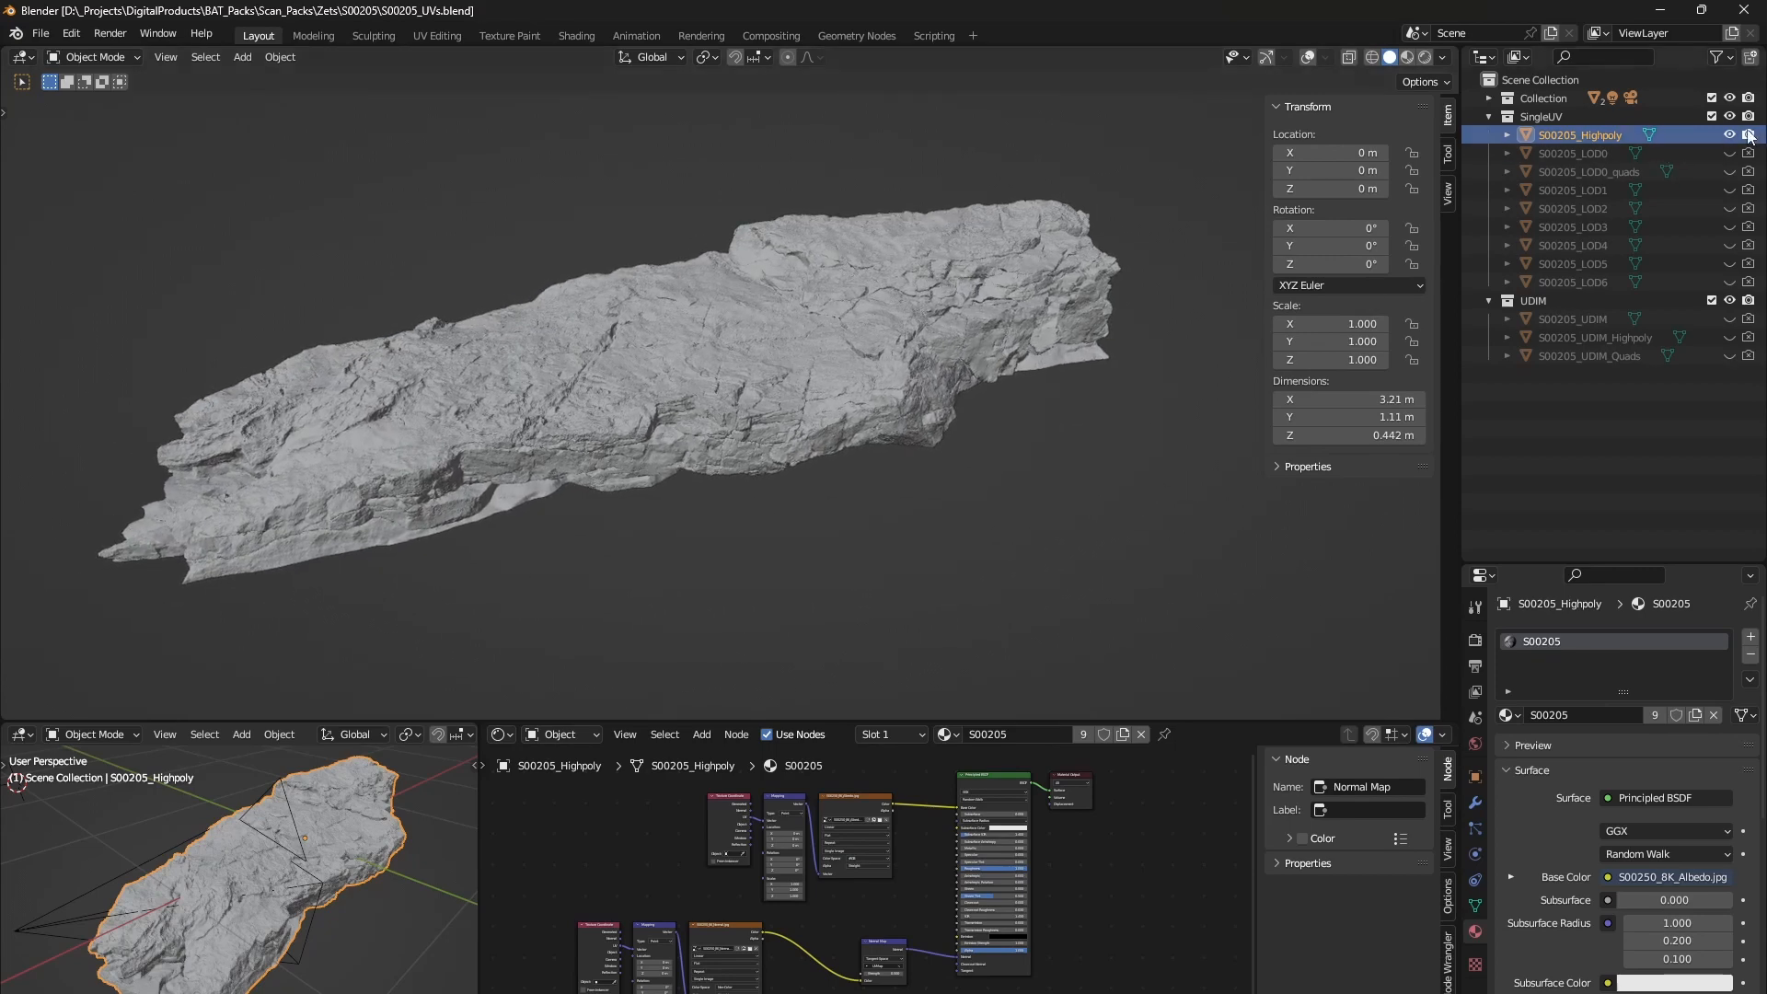
click(1728, 134)
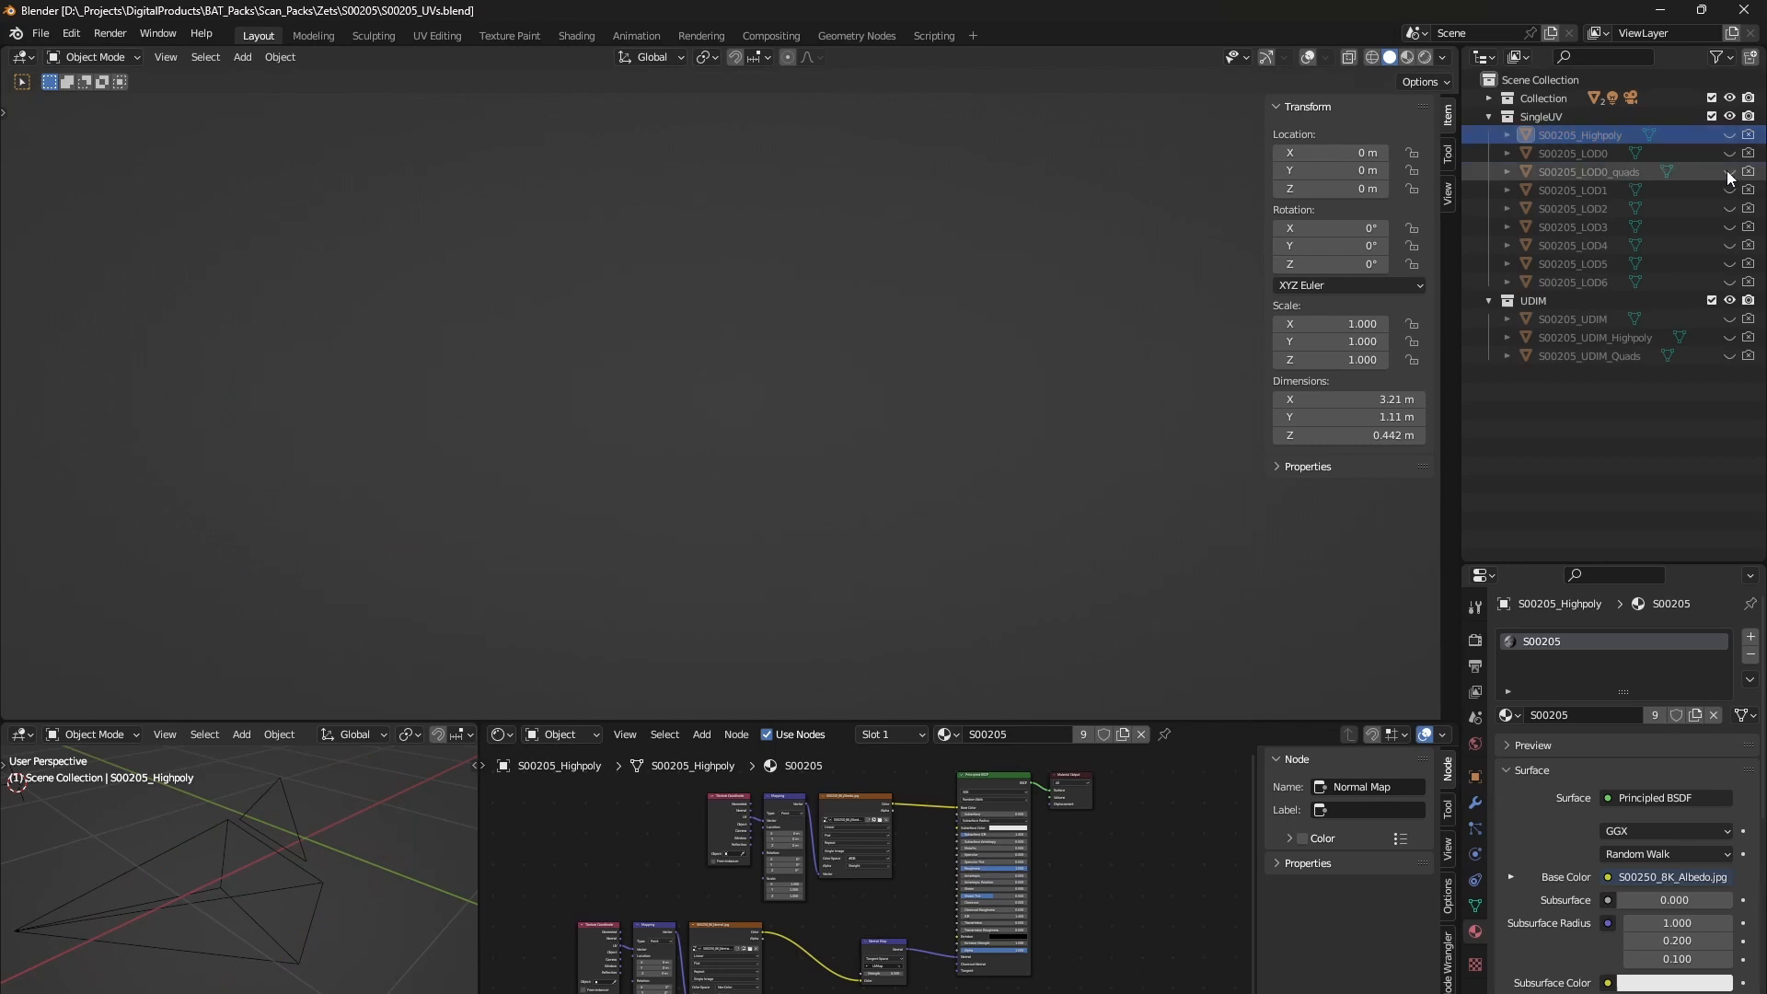
click(1589, 171)
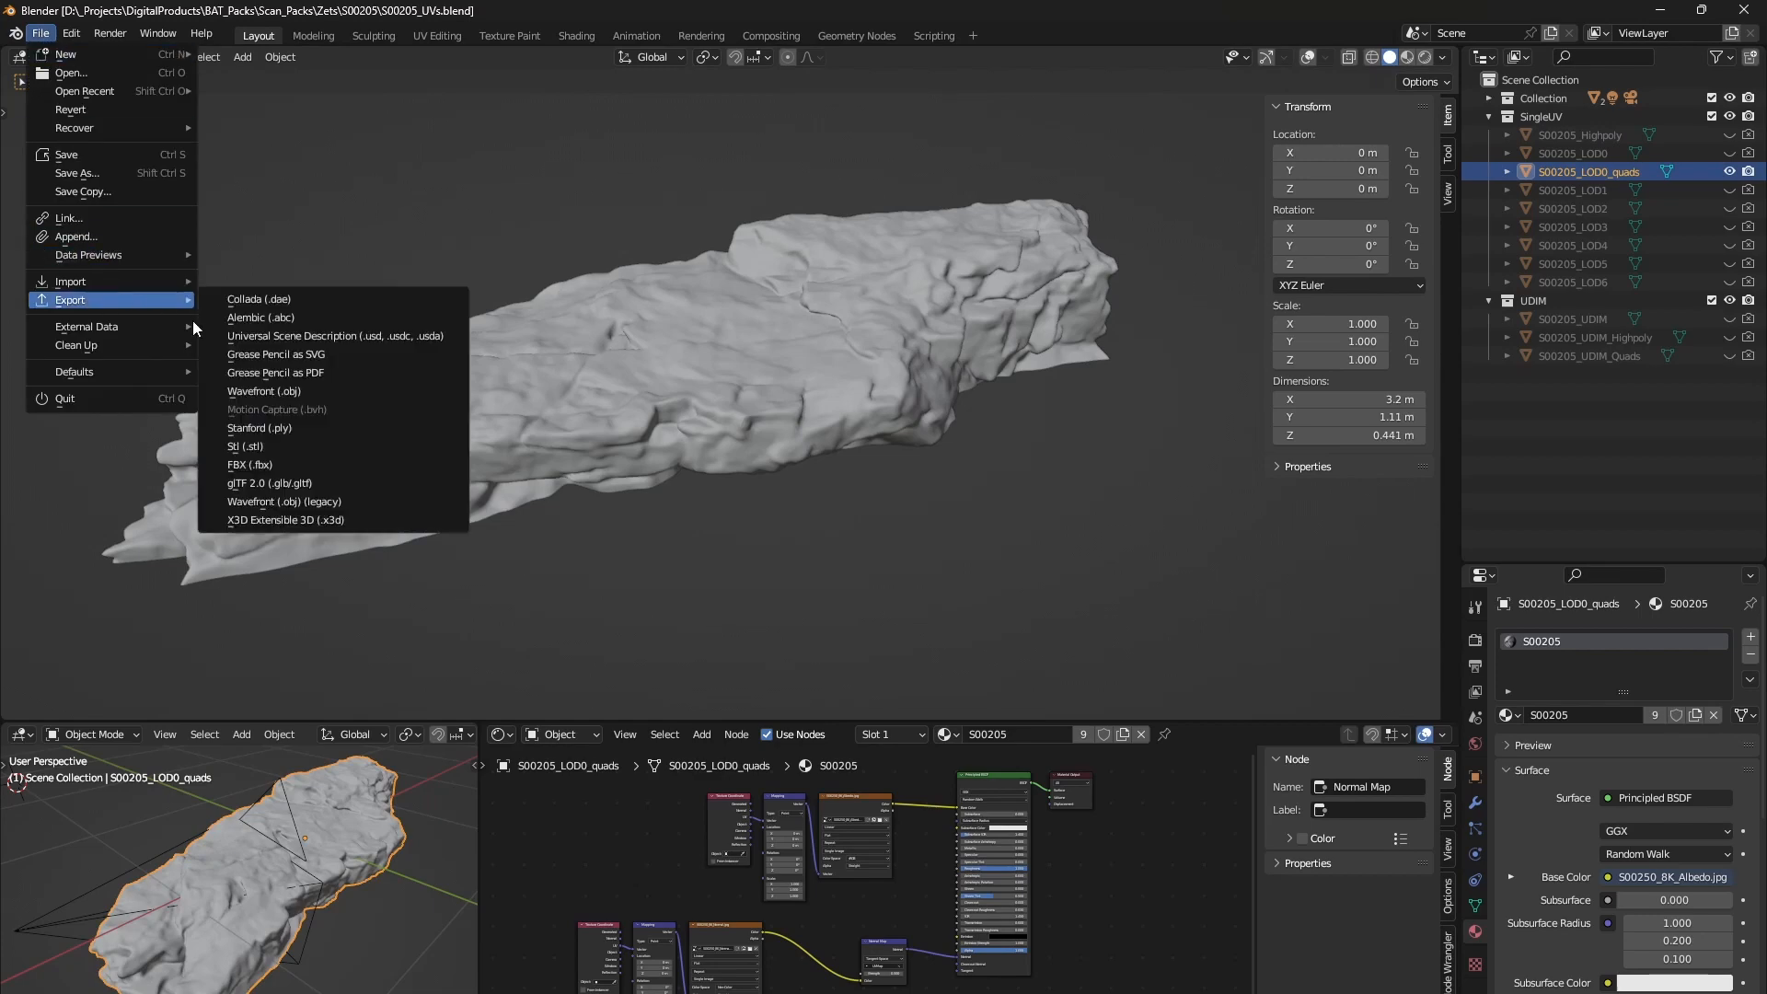
- Start an FBX export into the rock_cliff_S00205 folder limited to selected objects
click(251, 464)
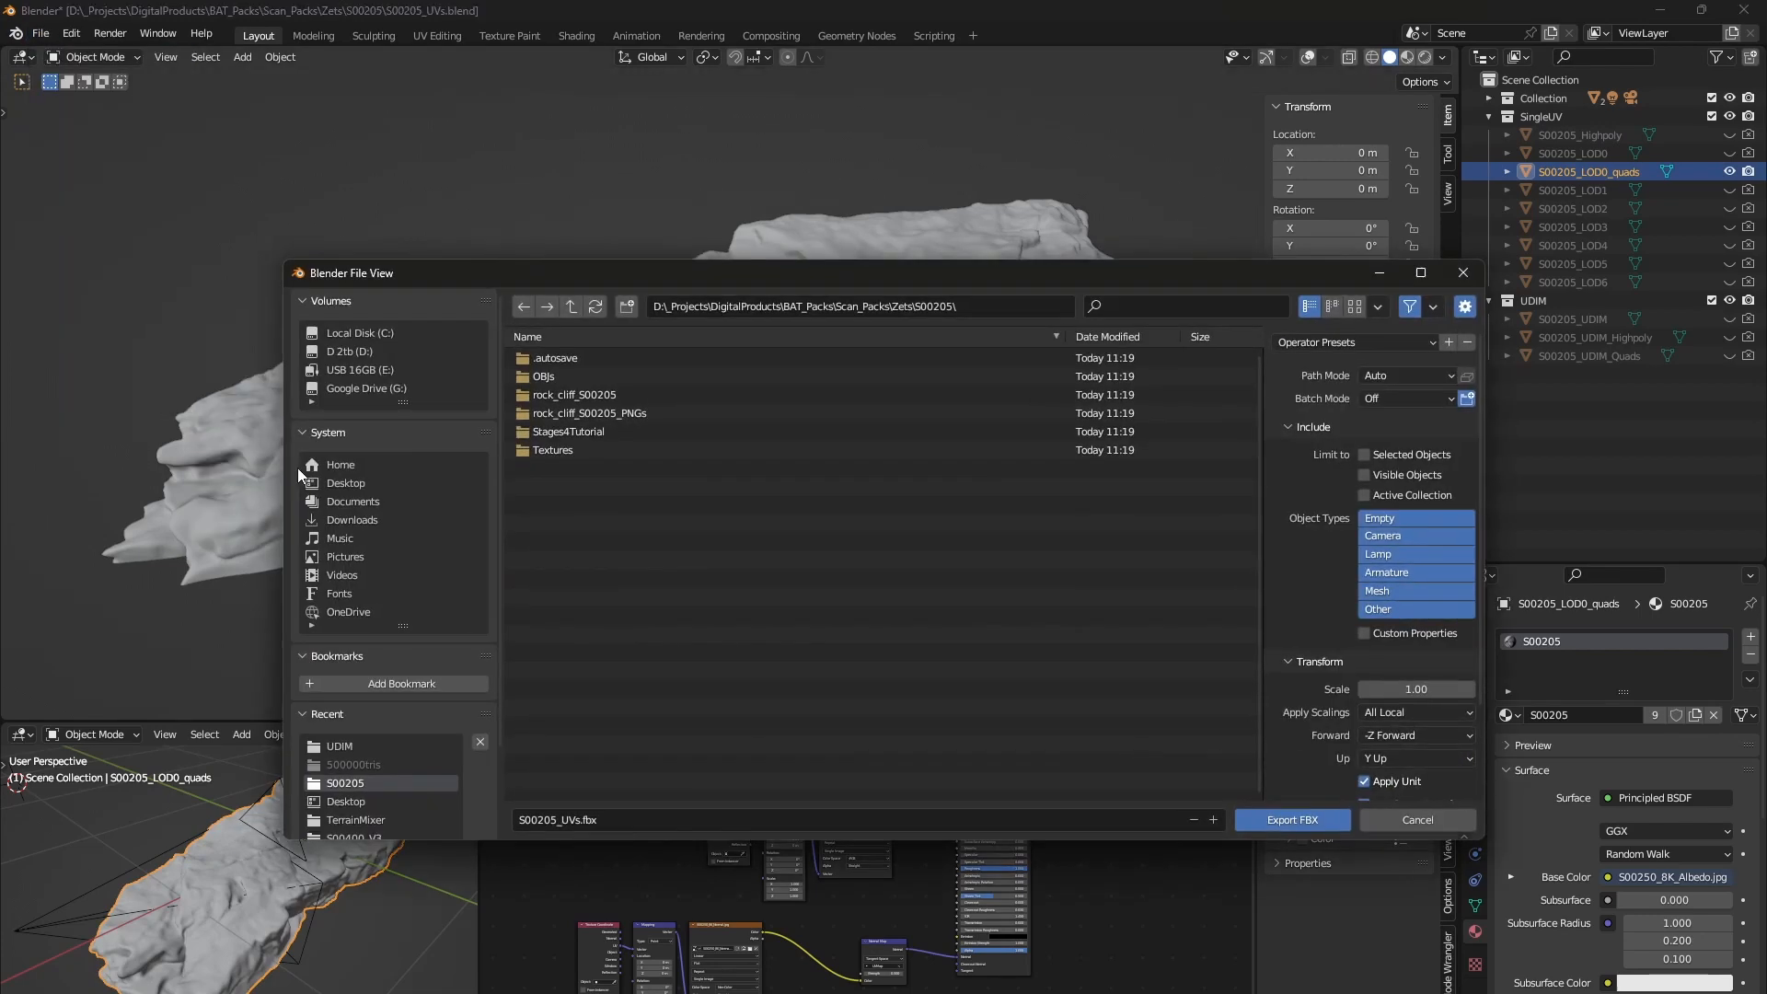
mouse_move(466, 623)
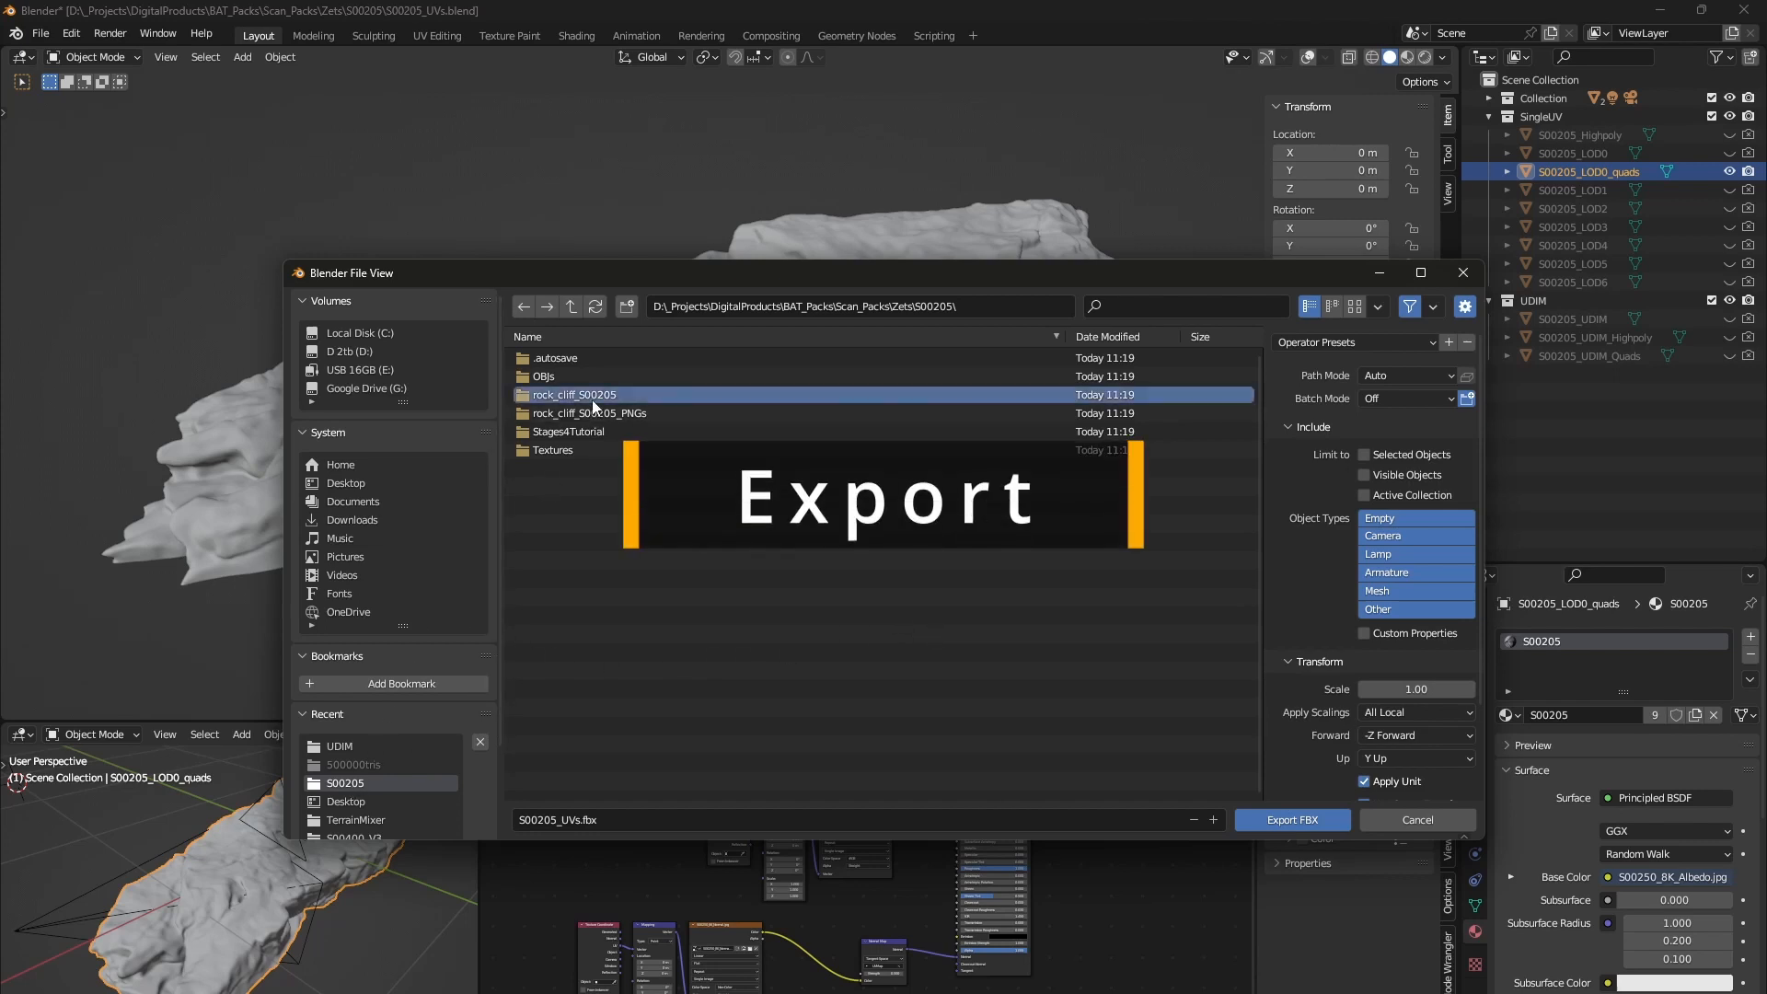
double_click(574, 394)
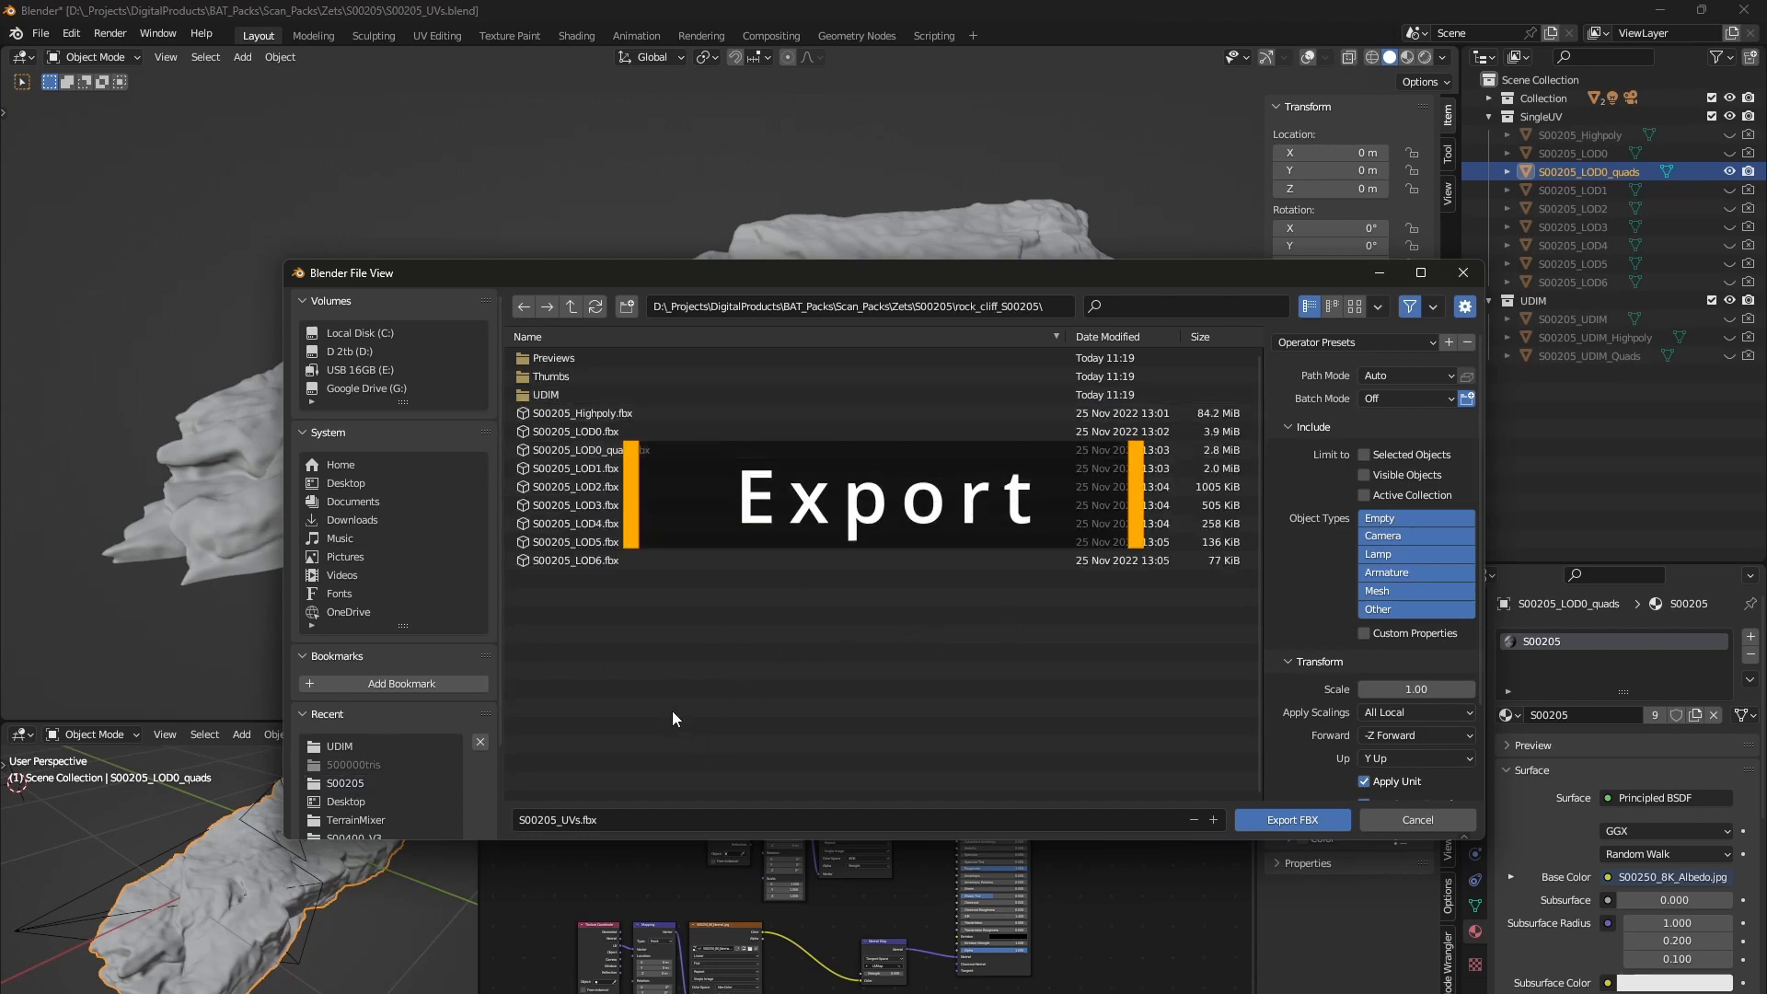
click(1362, 455)
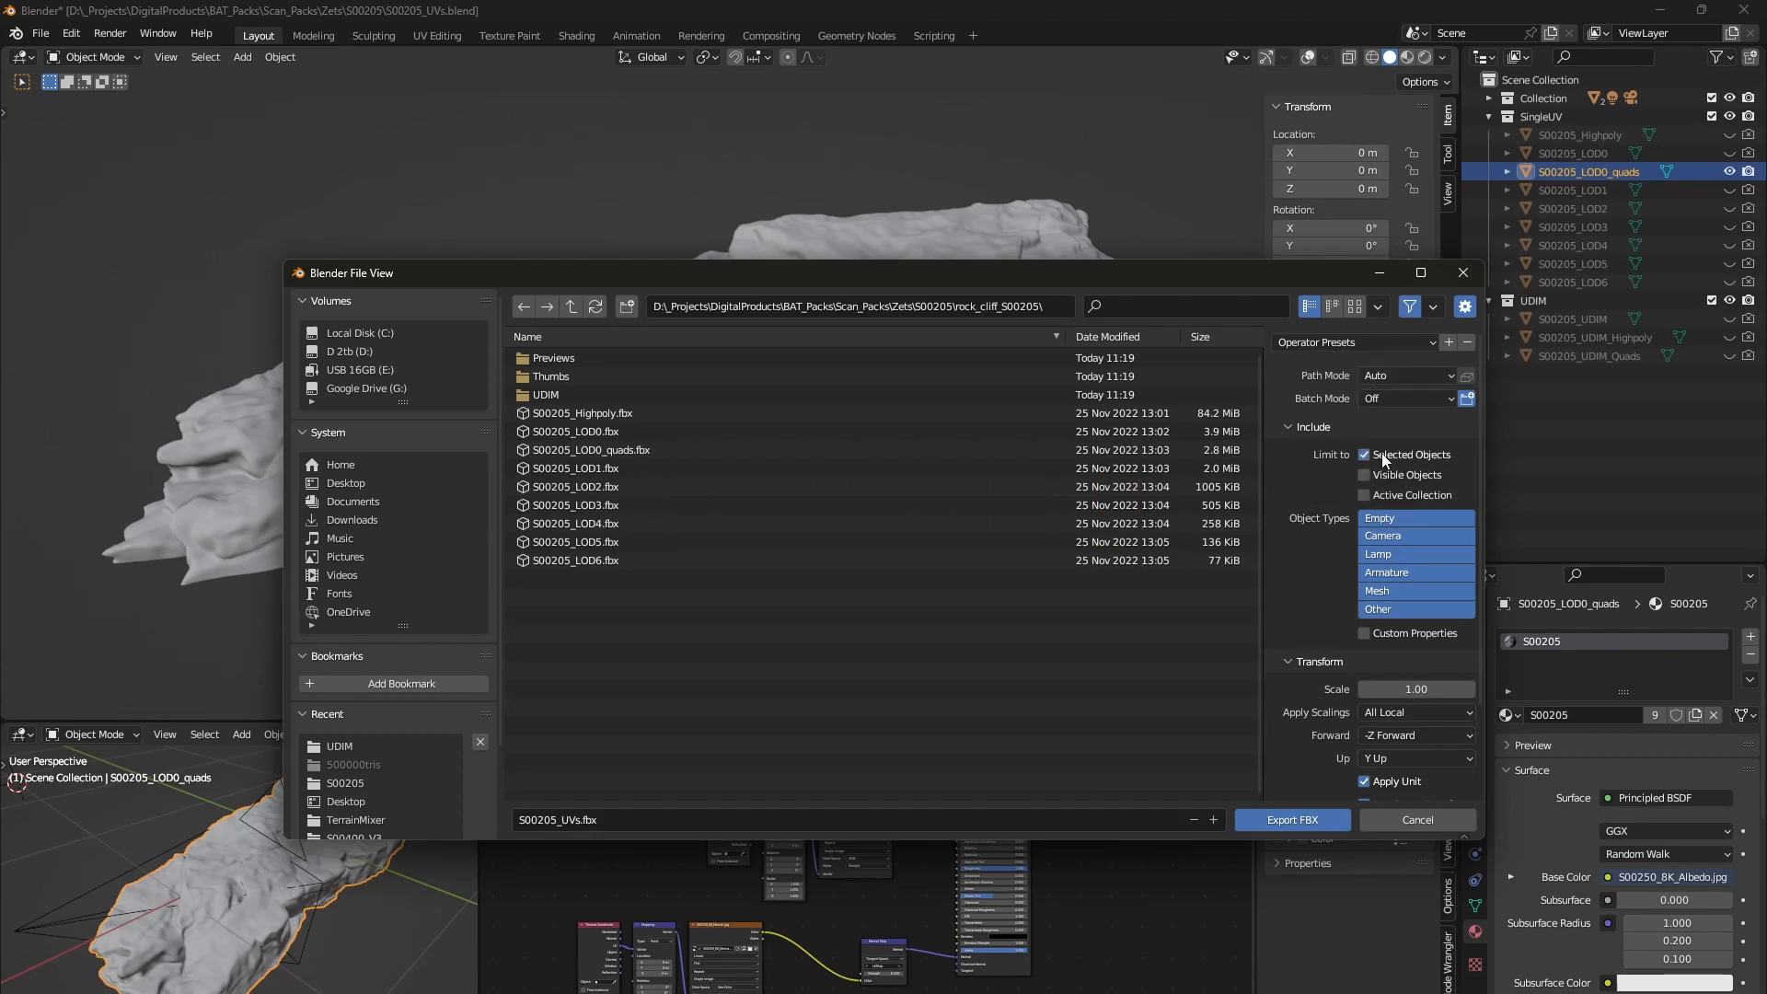
scroll(down, 3)
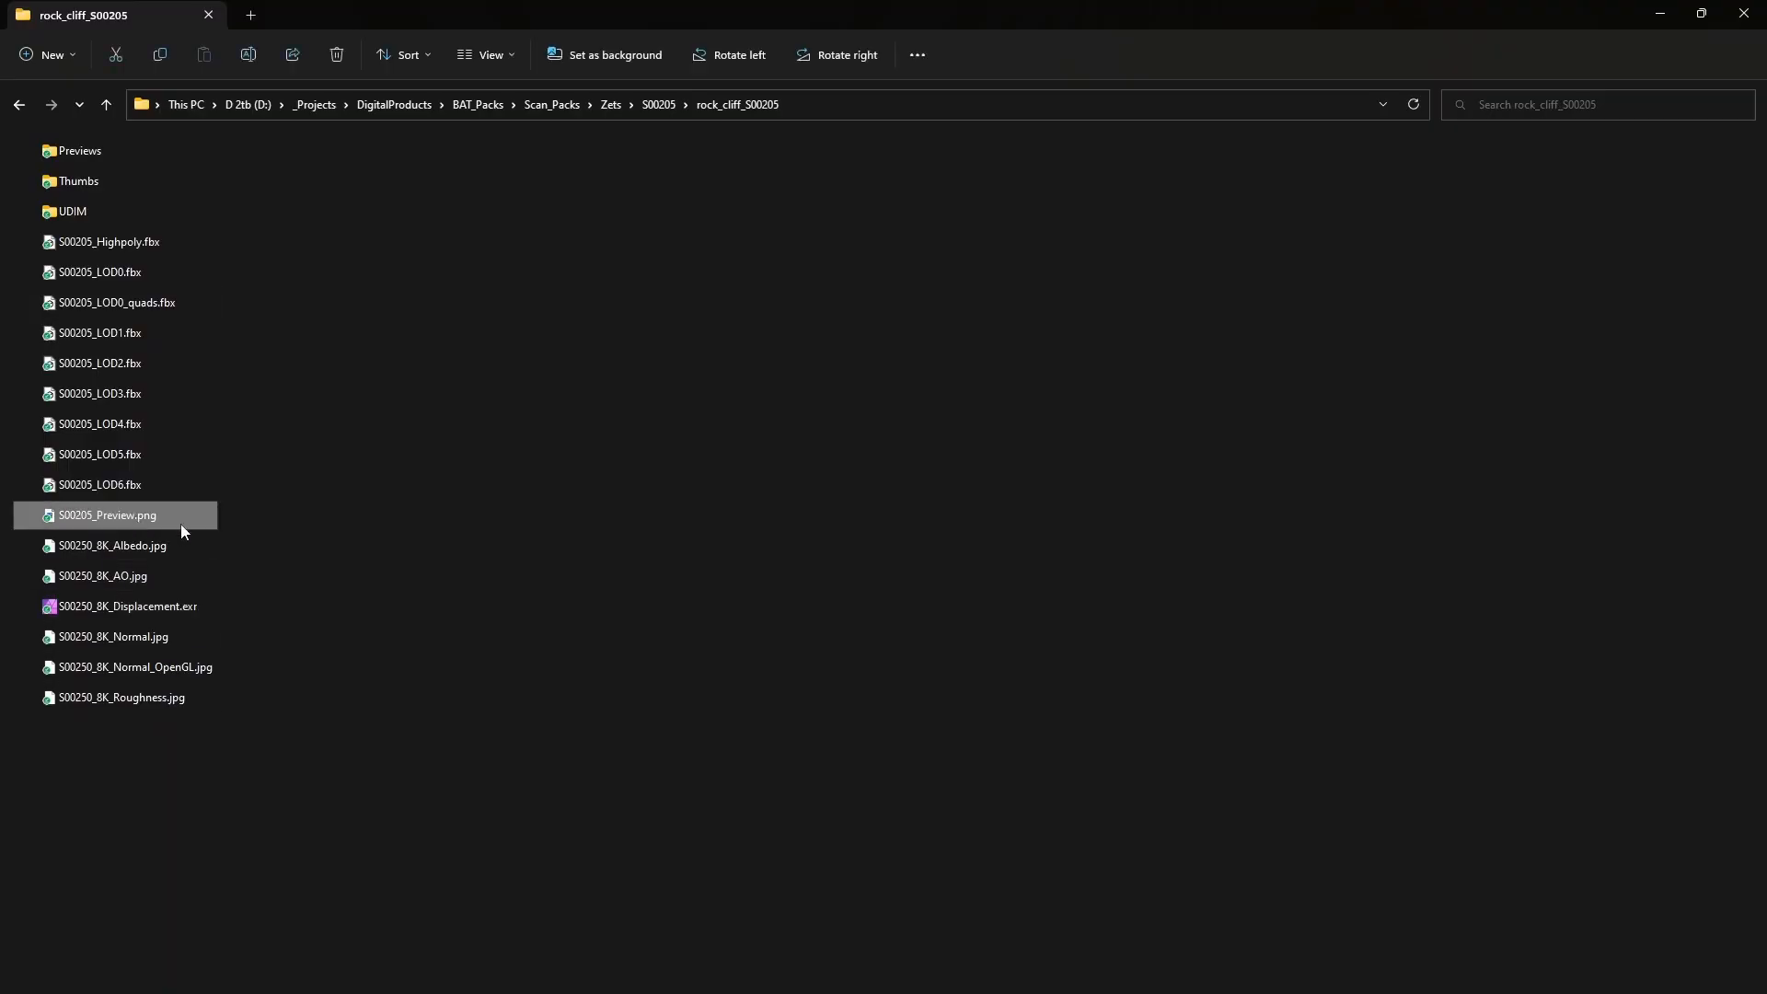
- Enter the Thumbs folder inside rock_cliff_S00205 with its 1K, 2K and 4K subfolders
click(751, 718)
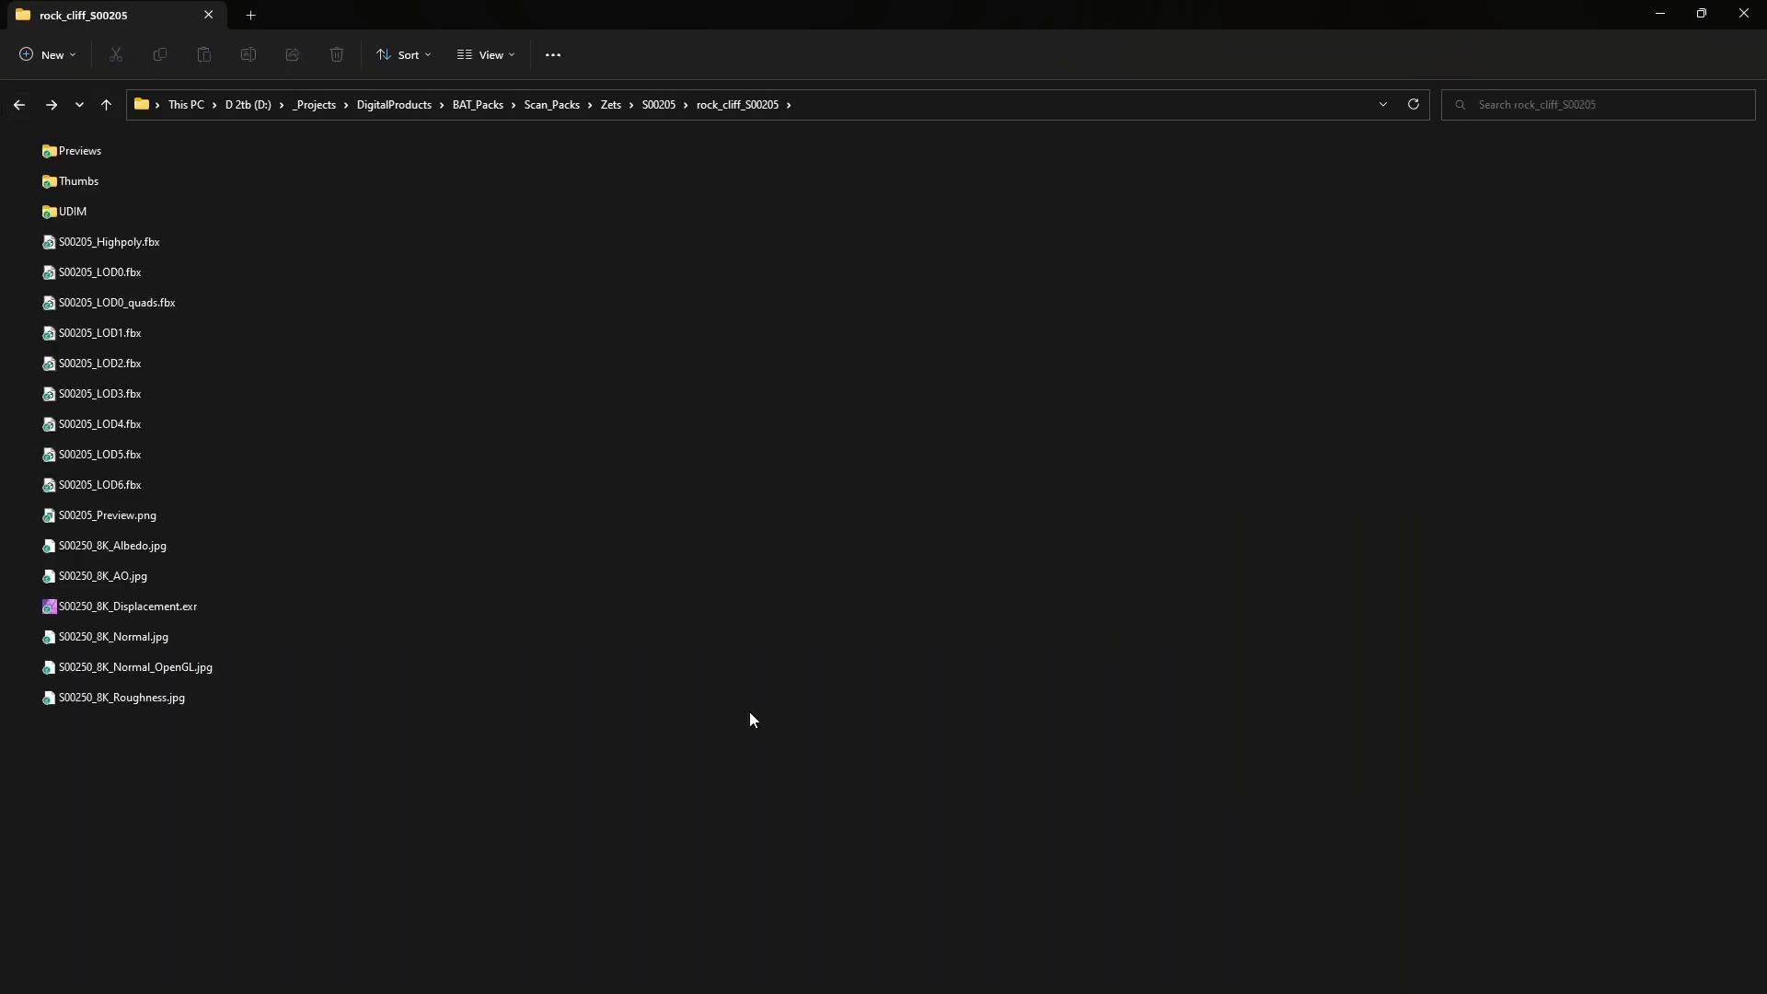
double_click(79, 181)
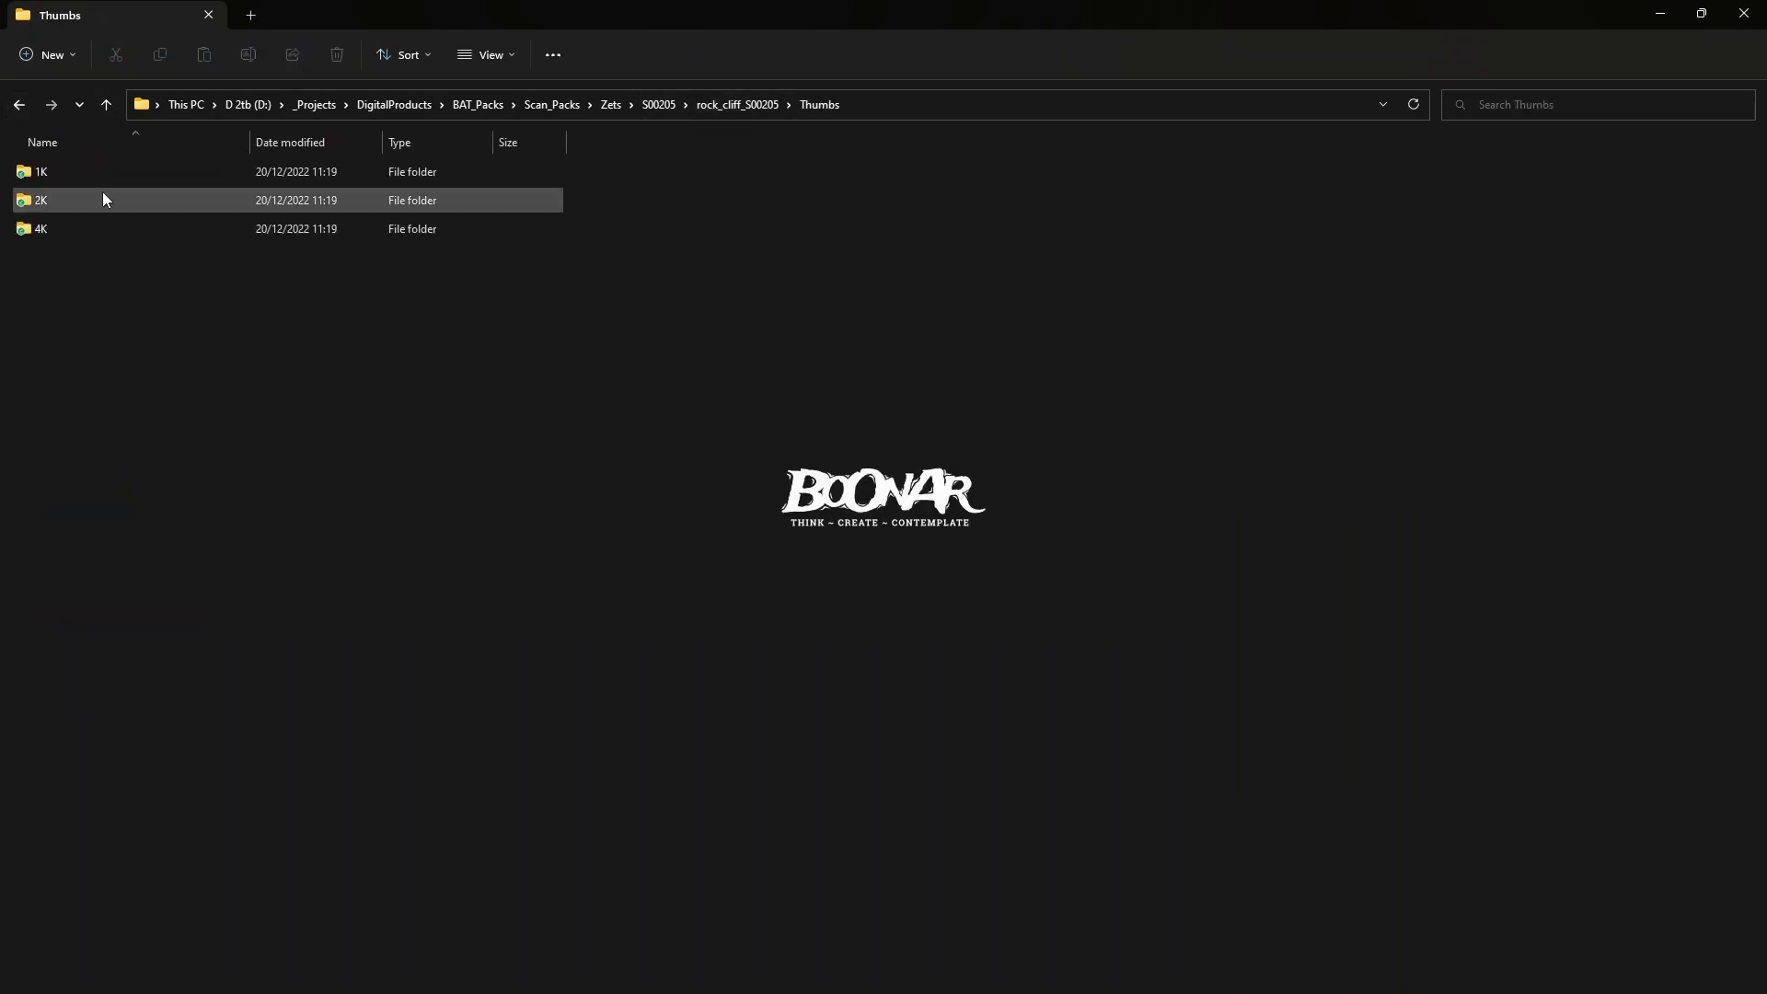